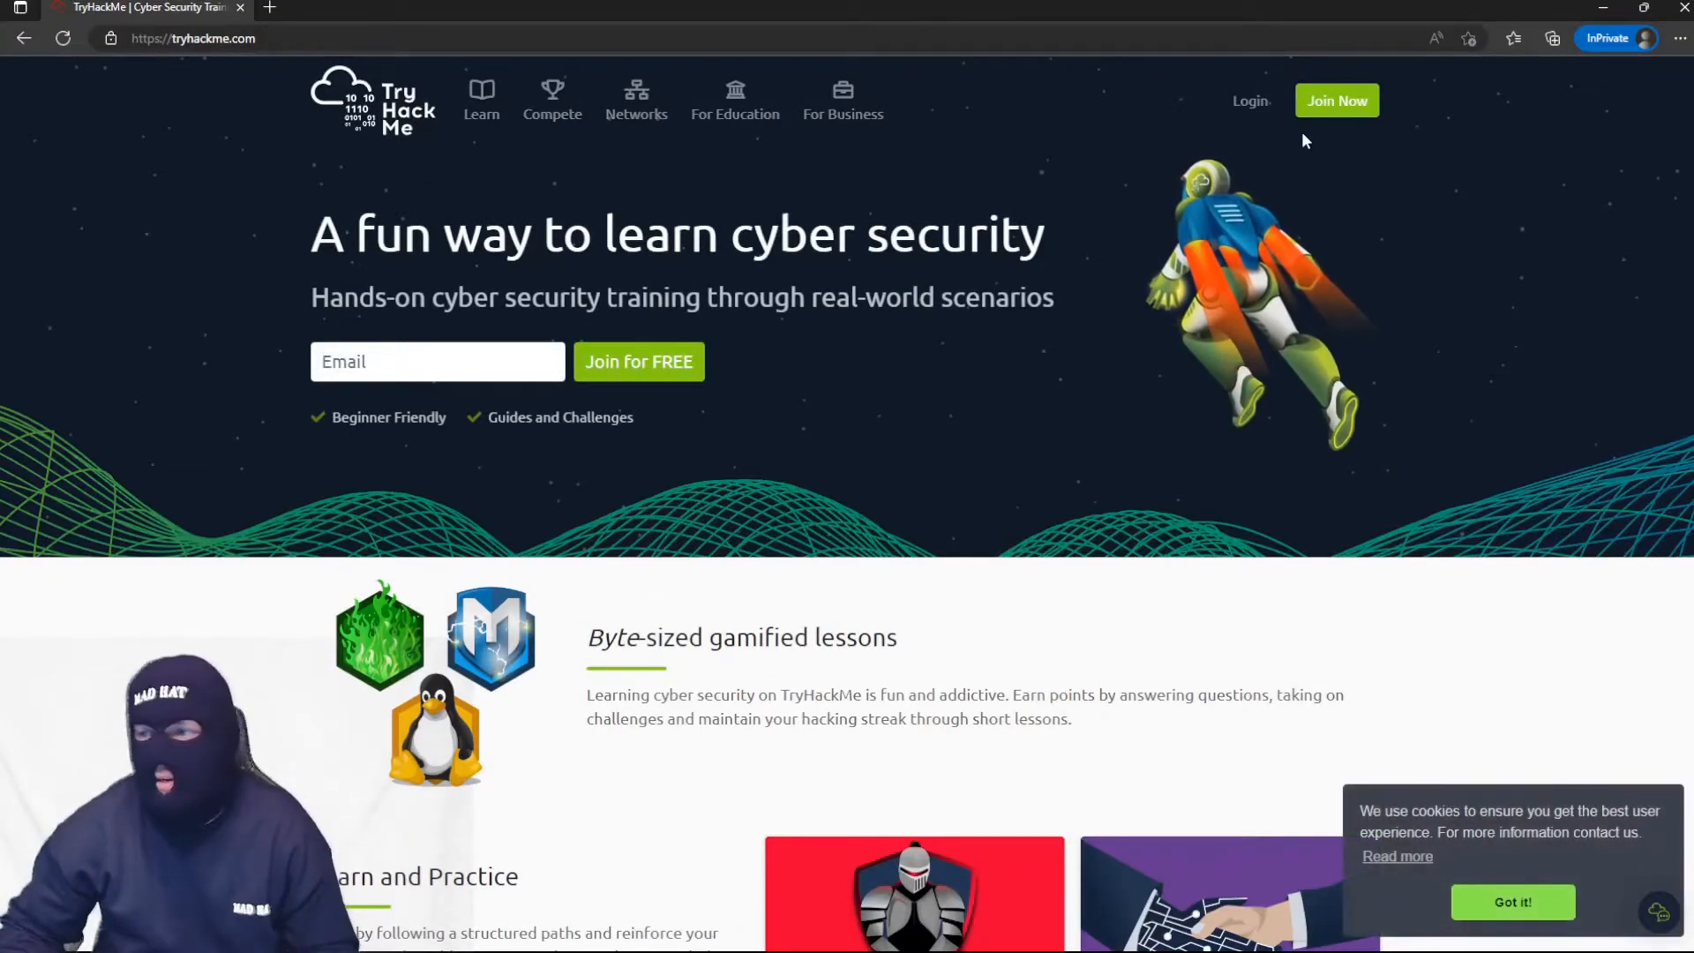
Log in to TryHackMe with username, password and captcha to reach the Learn page.
left_click(1250, 101)
type("mad")
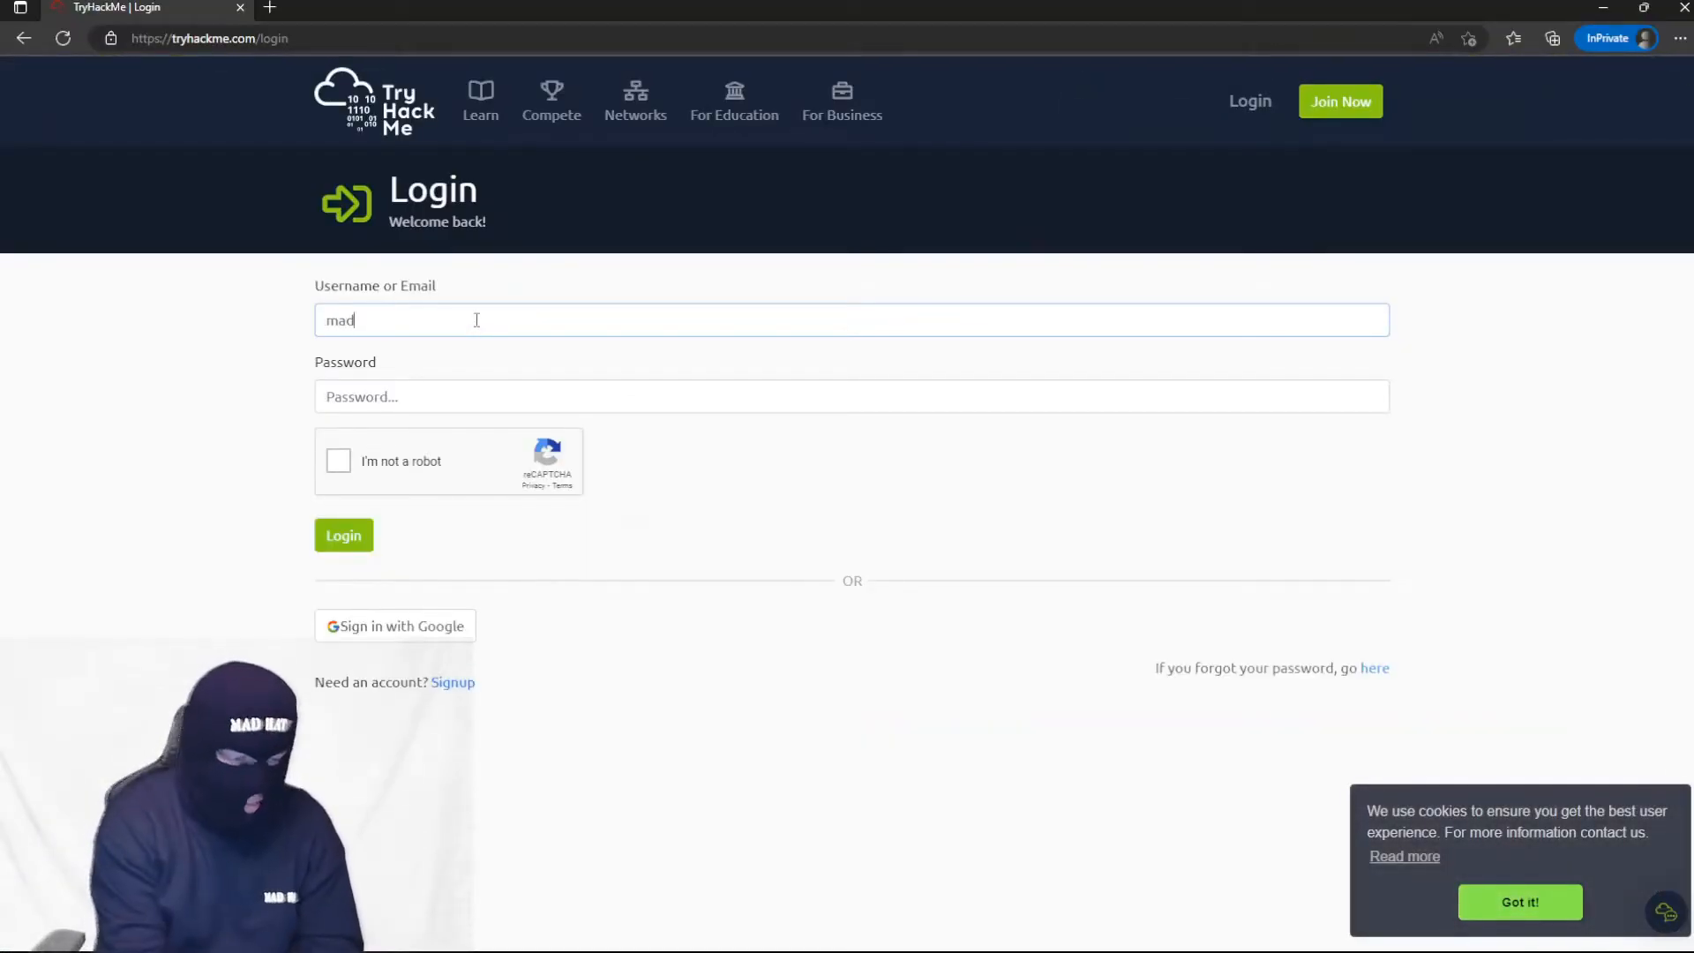
left_click(342, 534)
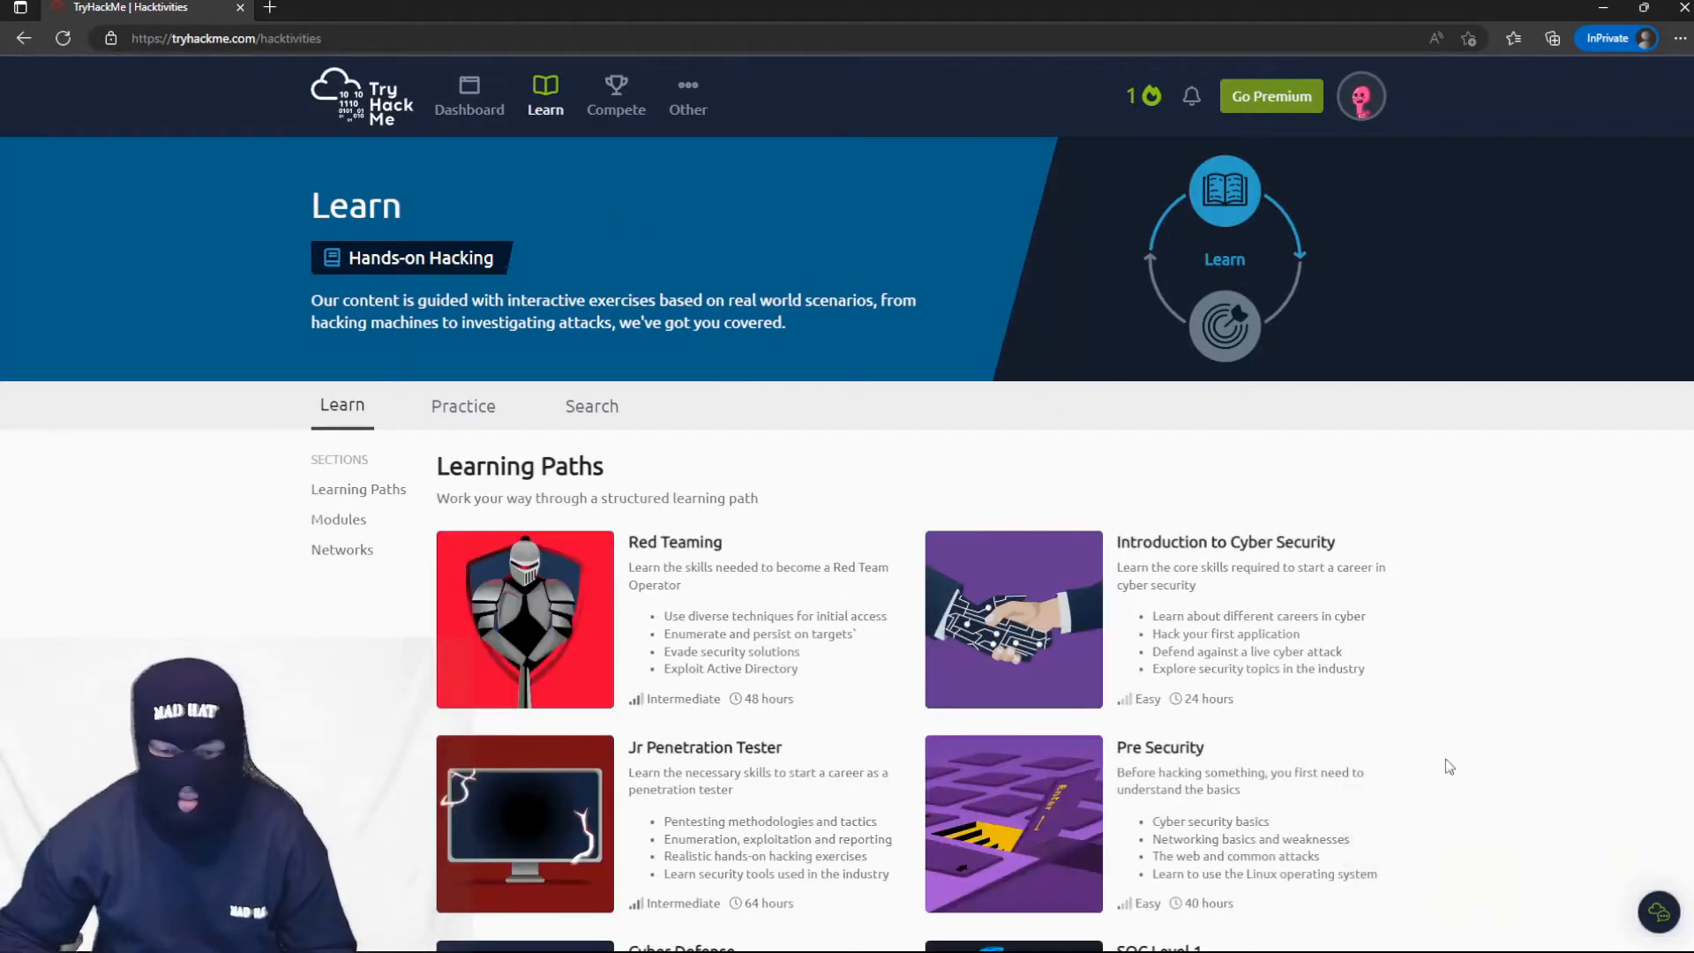
scroll("down", 3)
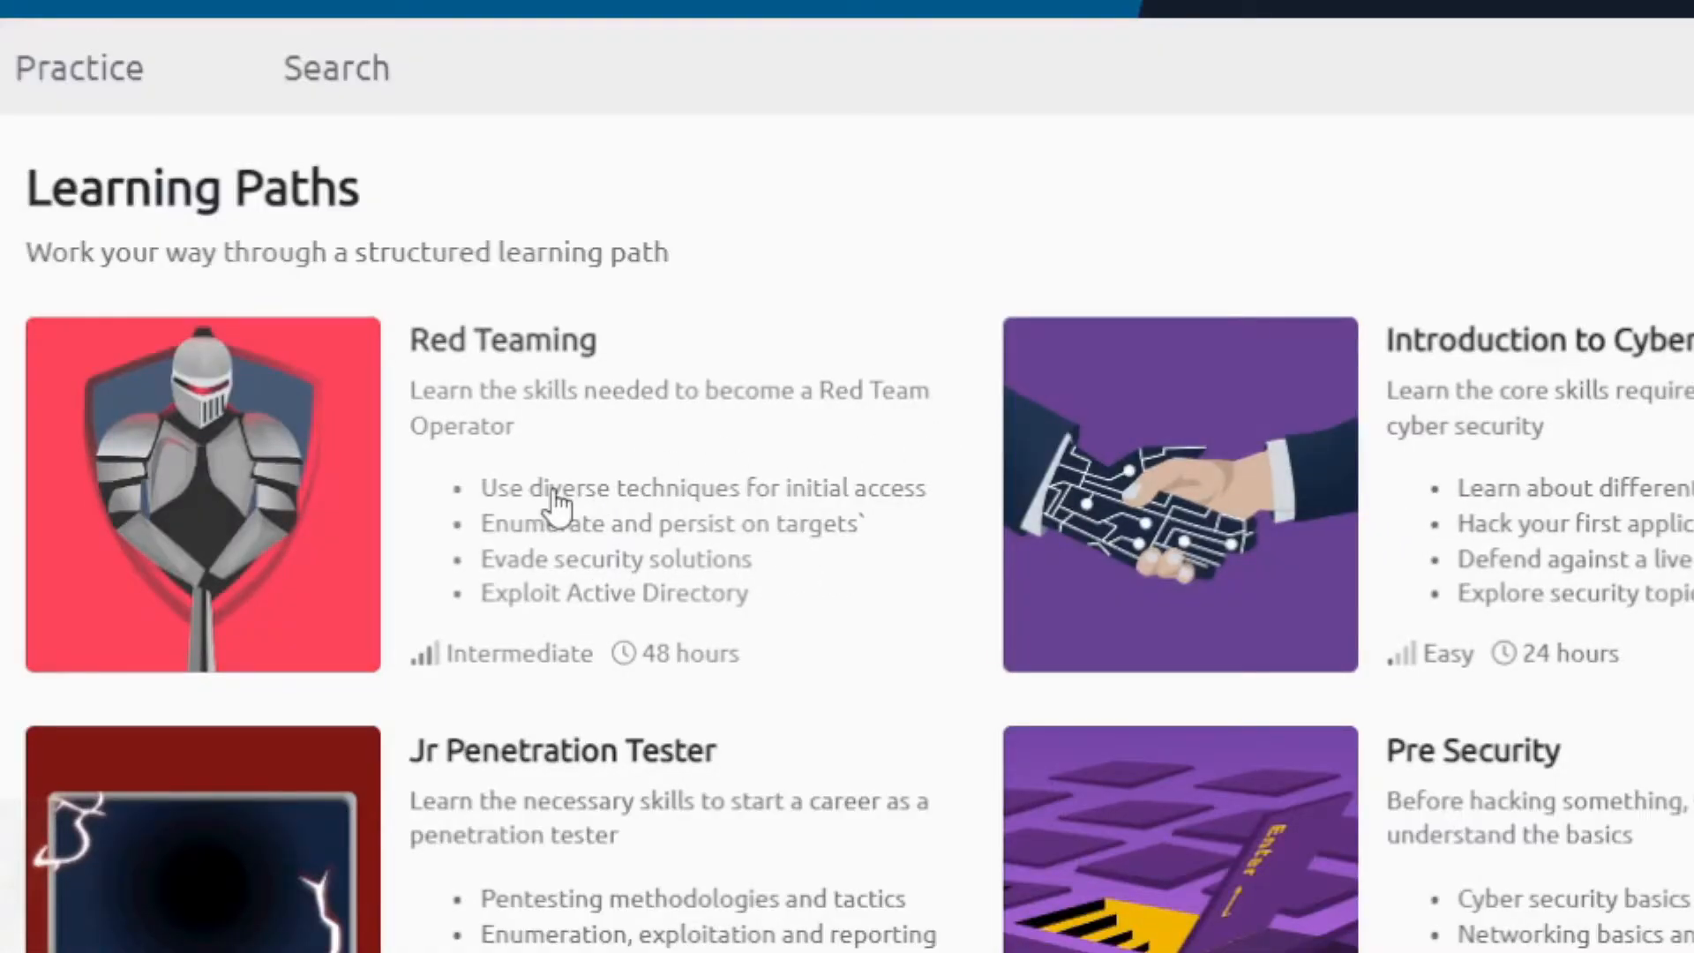
scroll("down", 3)
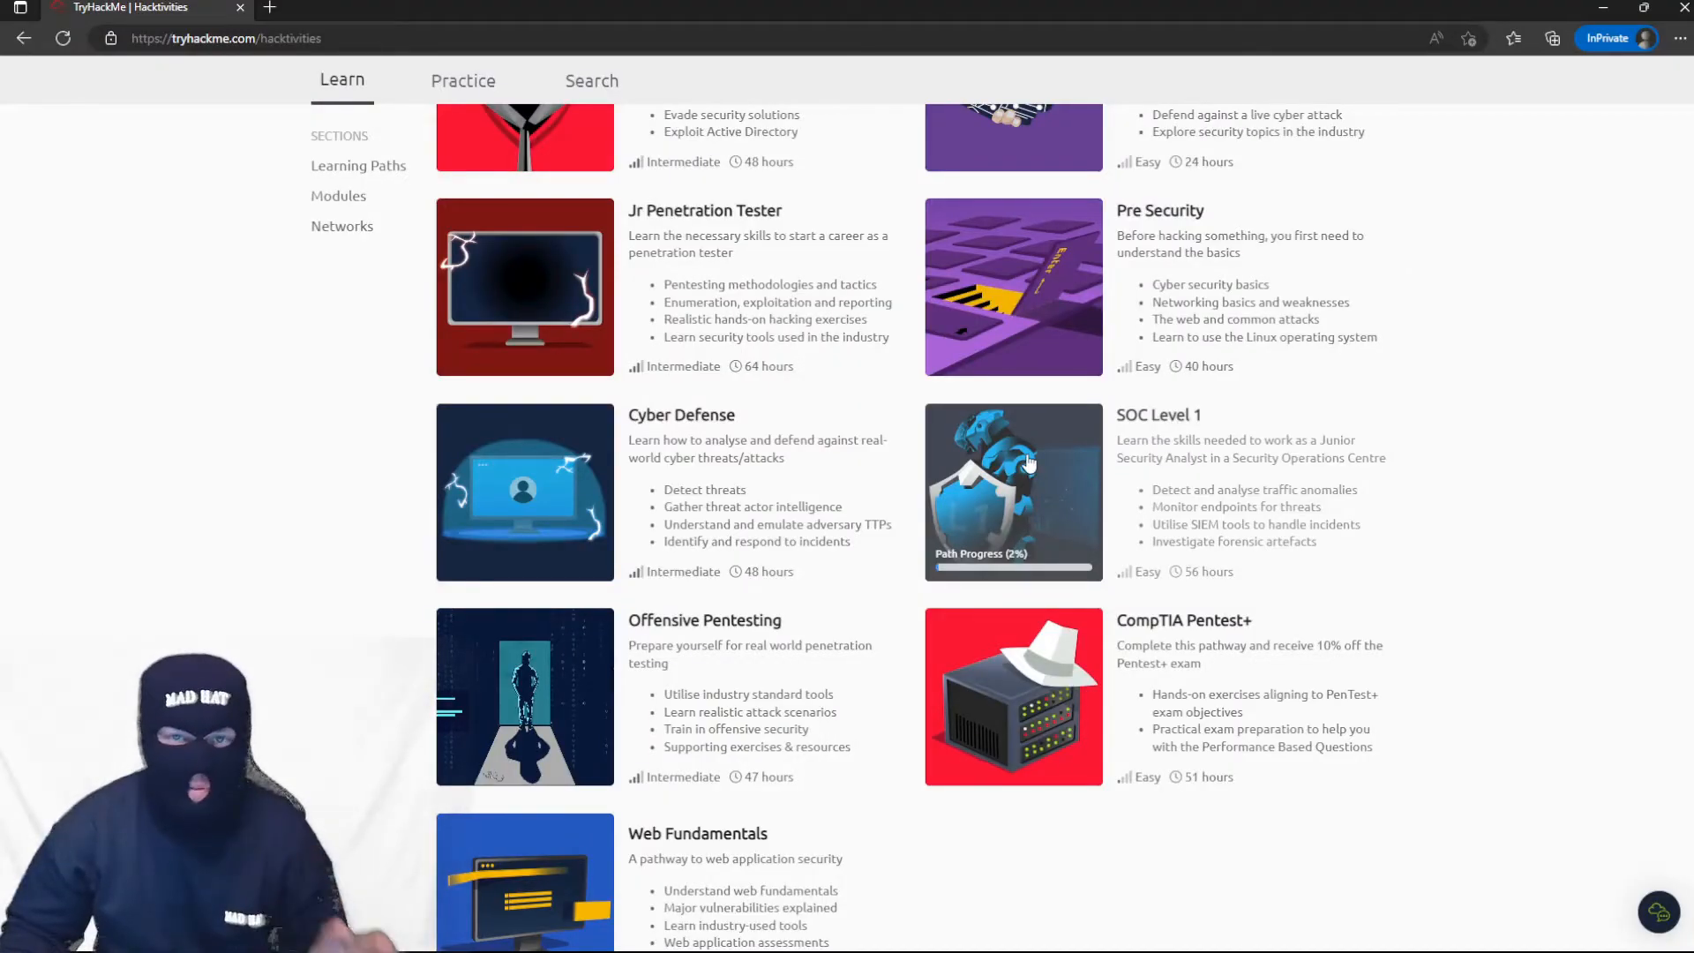
Open the SOC Level 1 path and highlight its list of analyst responsibilities.
left_click(1012, 491)
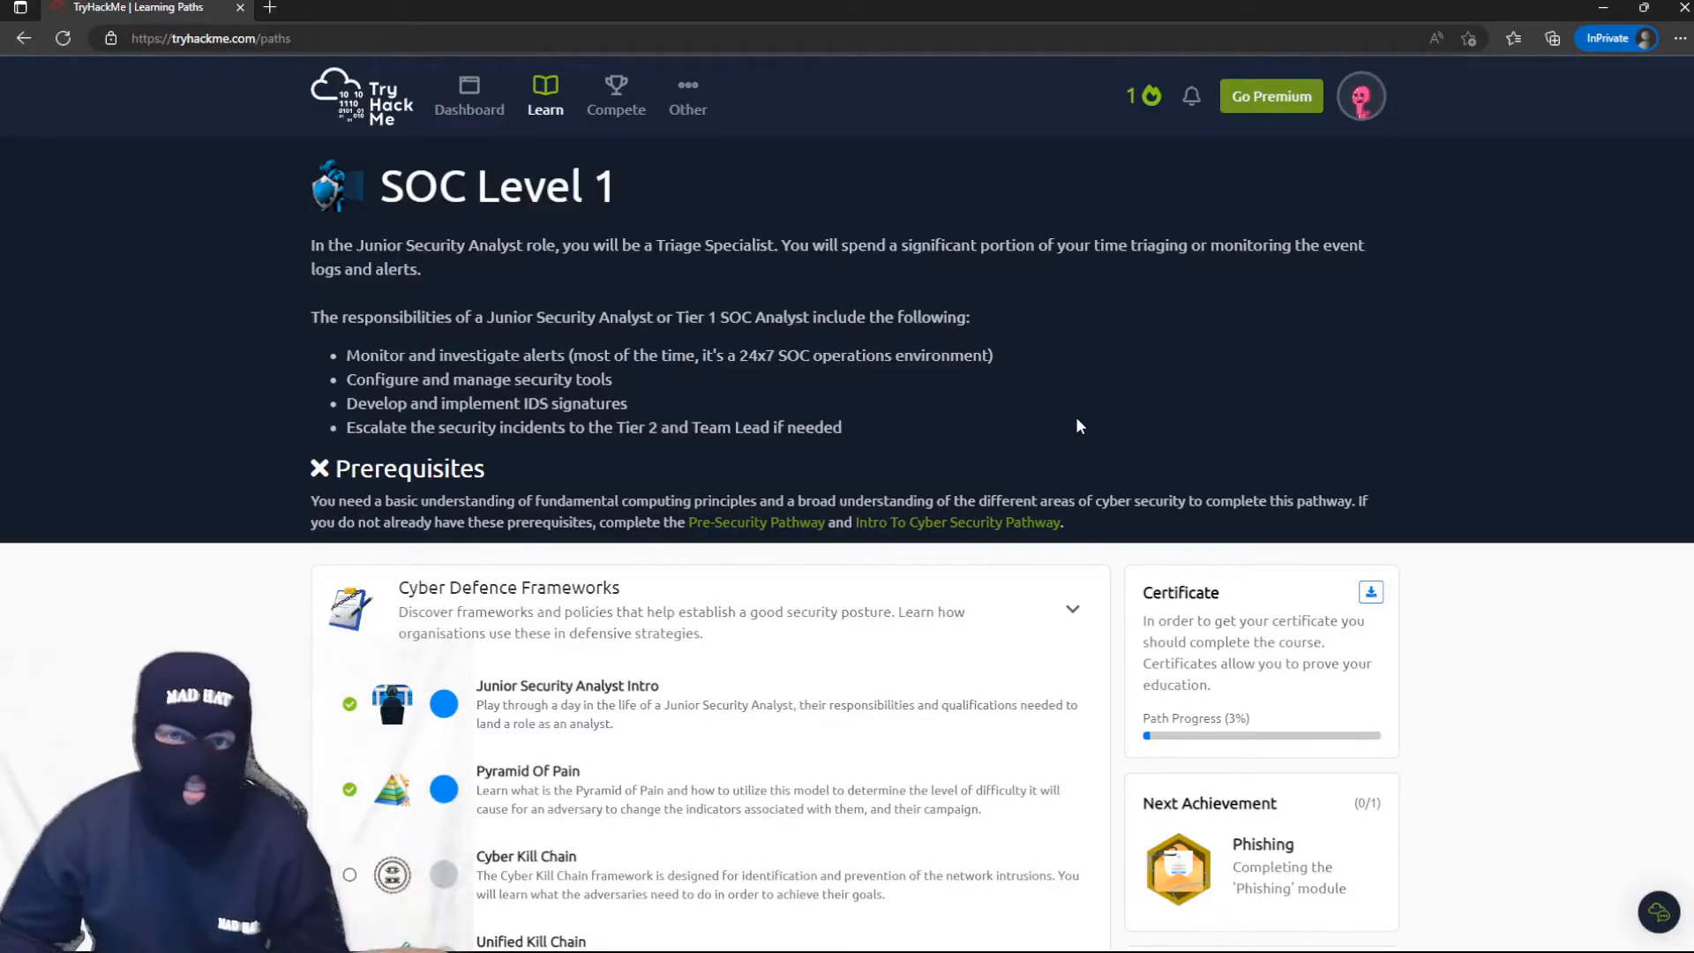
mouse_move(1058, 367)
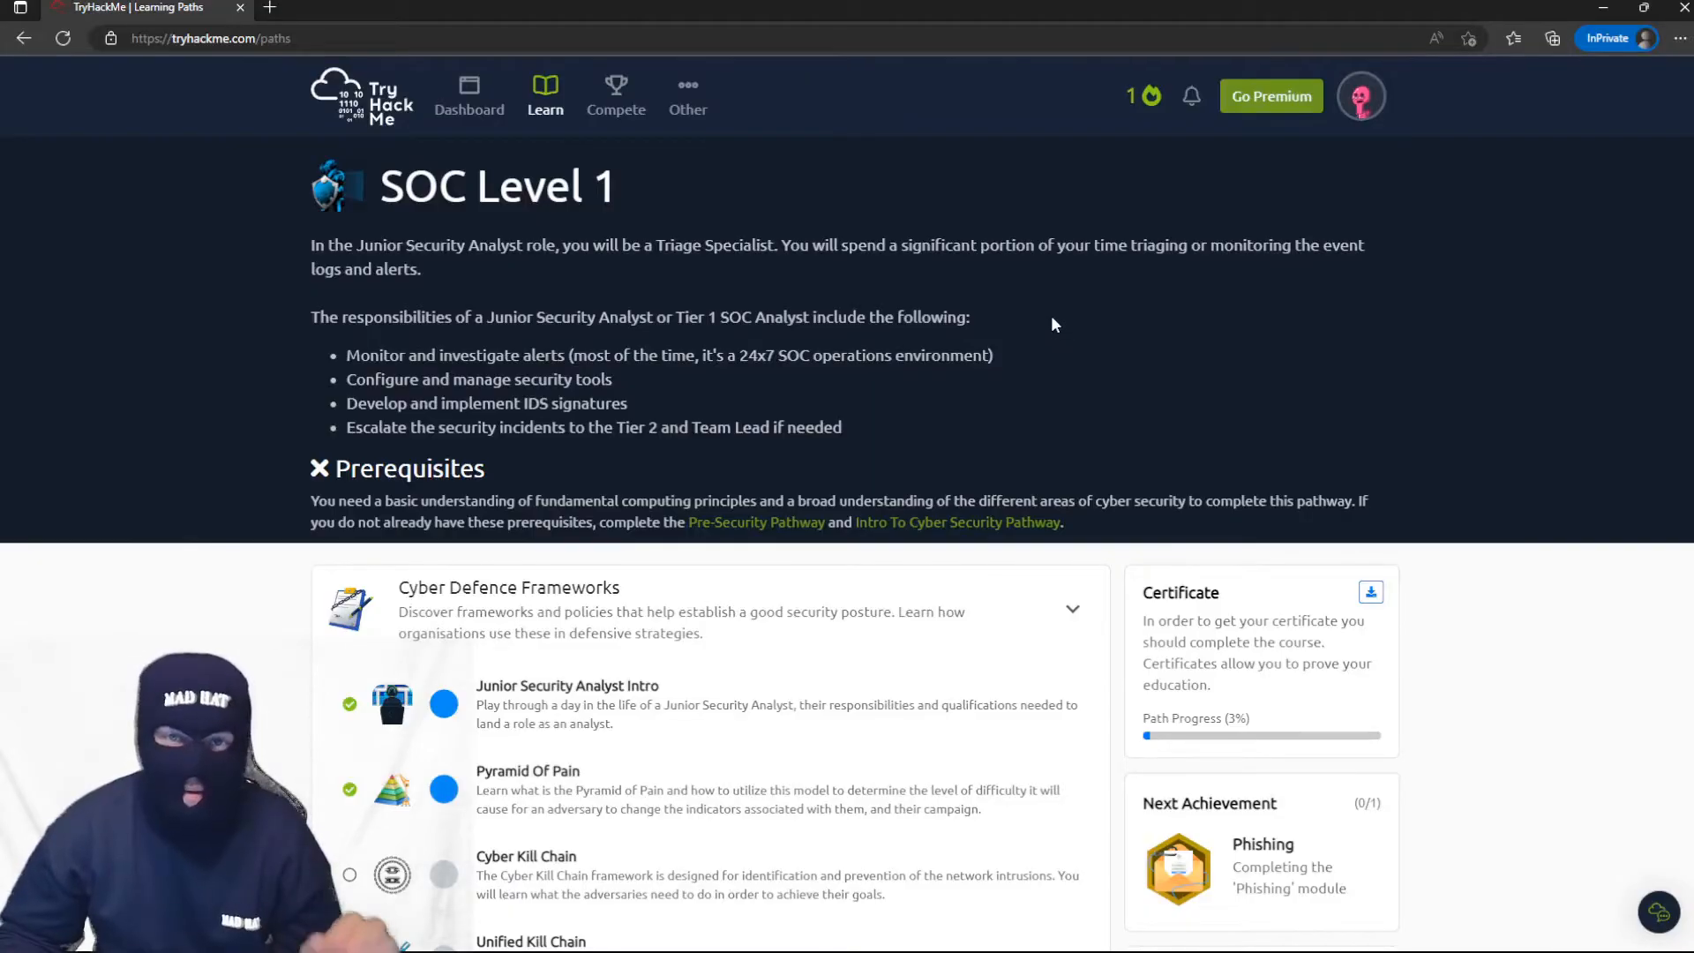
mouse_move(249, 335)
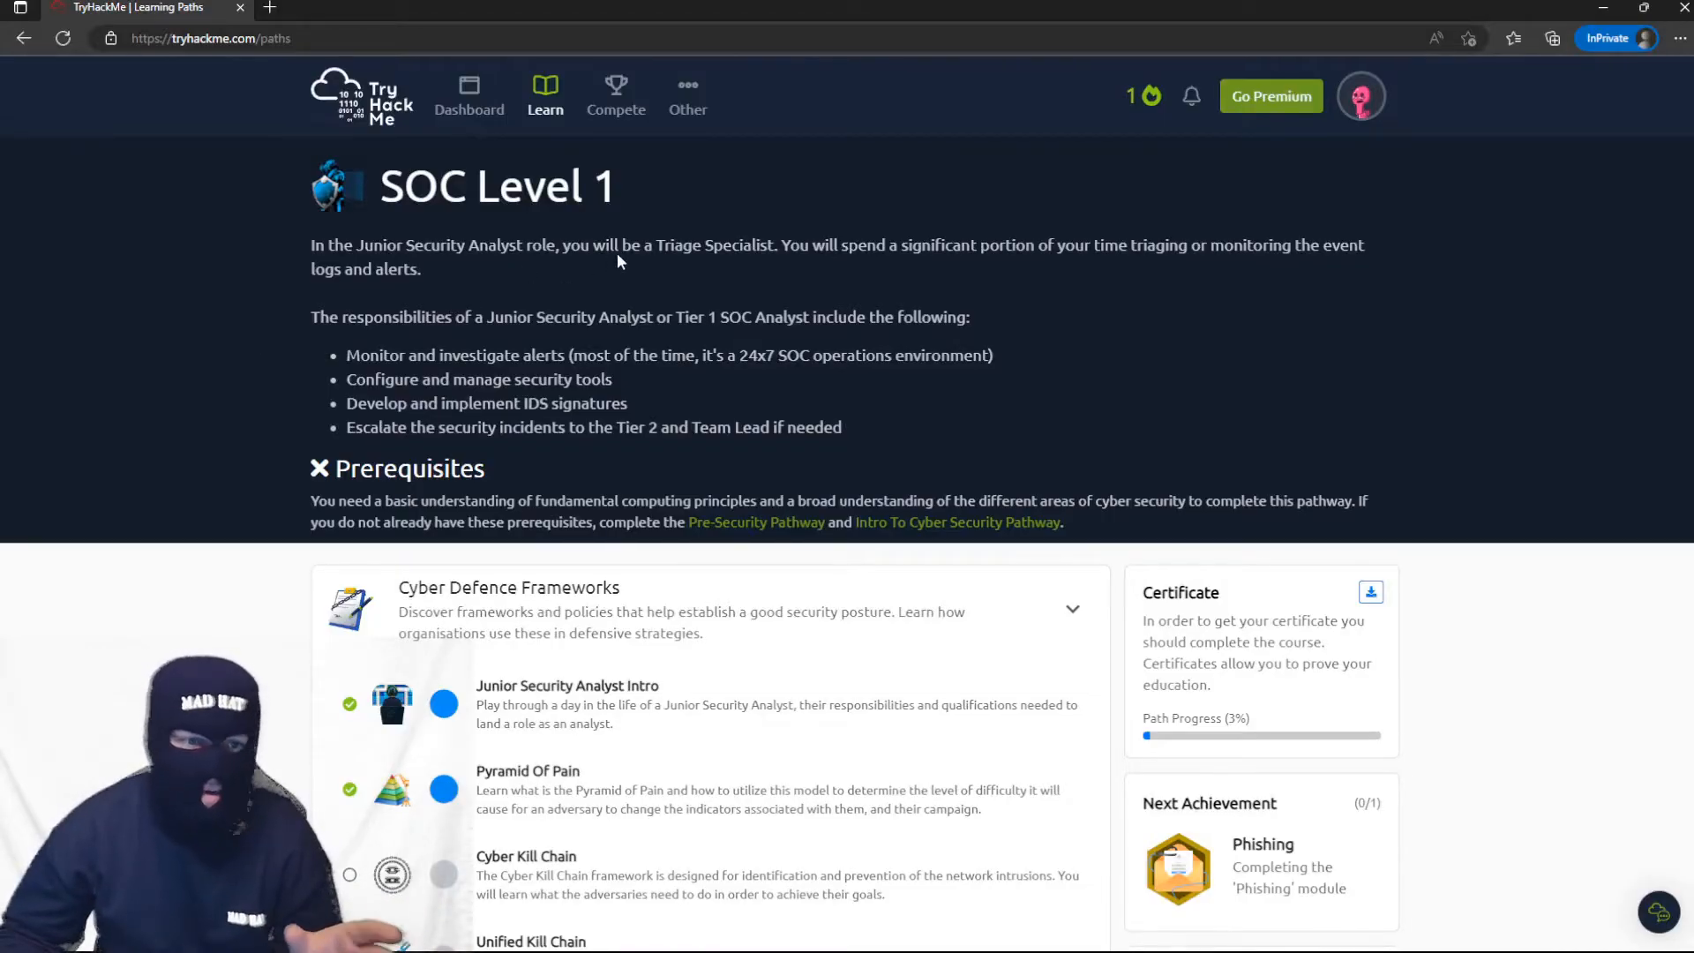
mouse_move(664, 246)
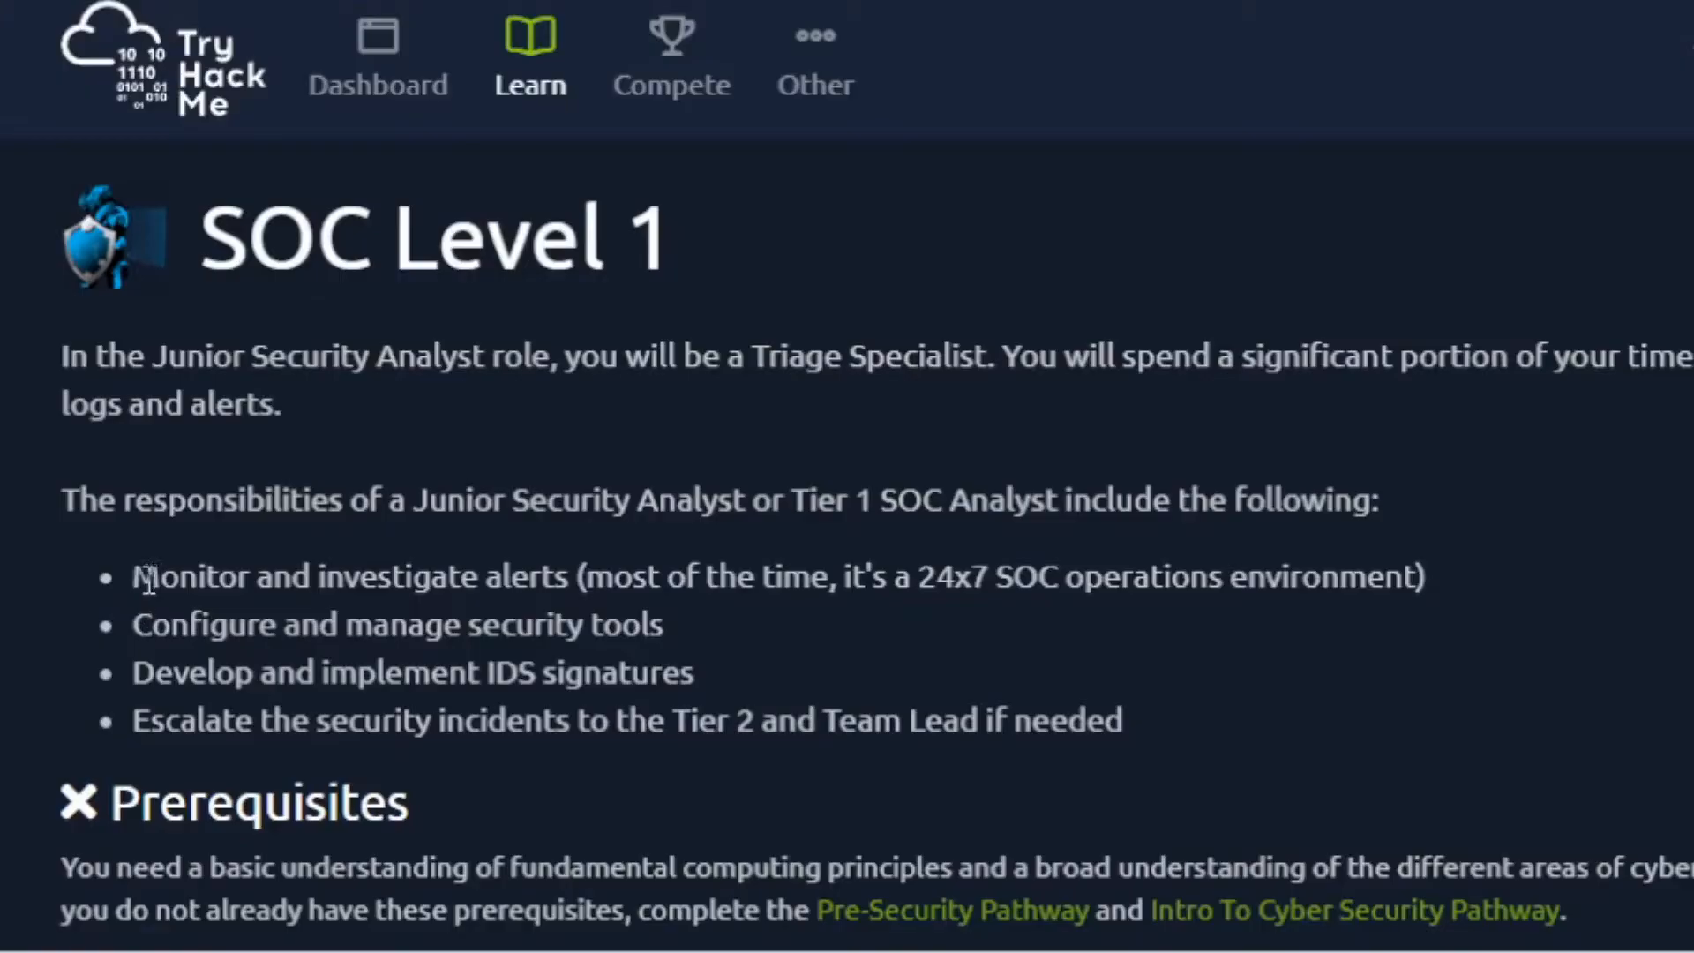
left_click_drag(133, 577, 1123, 721)
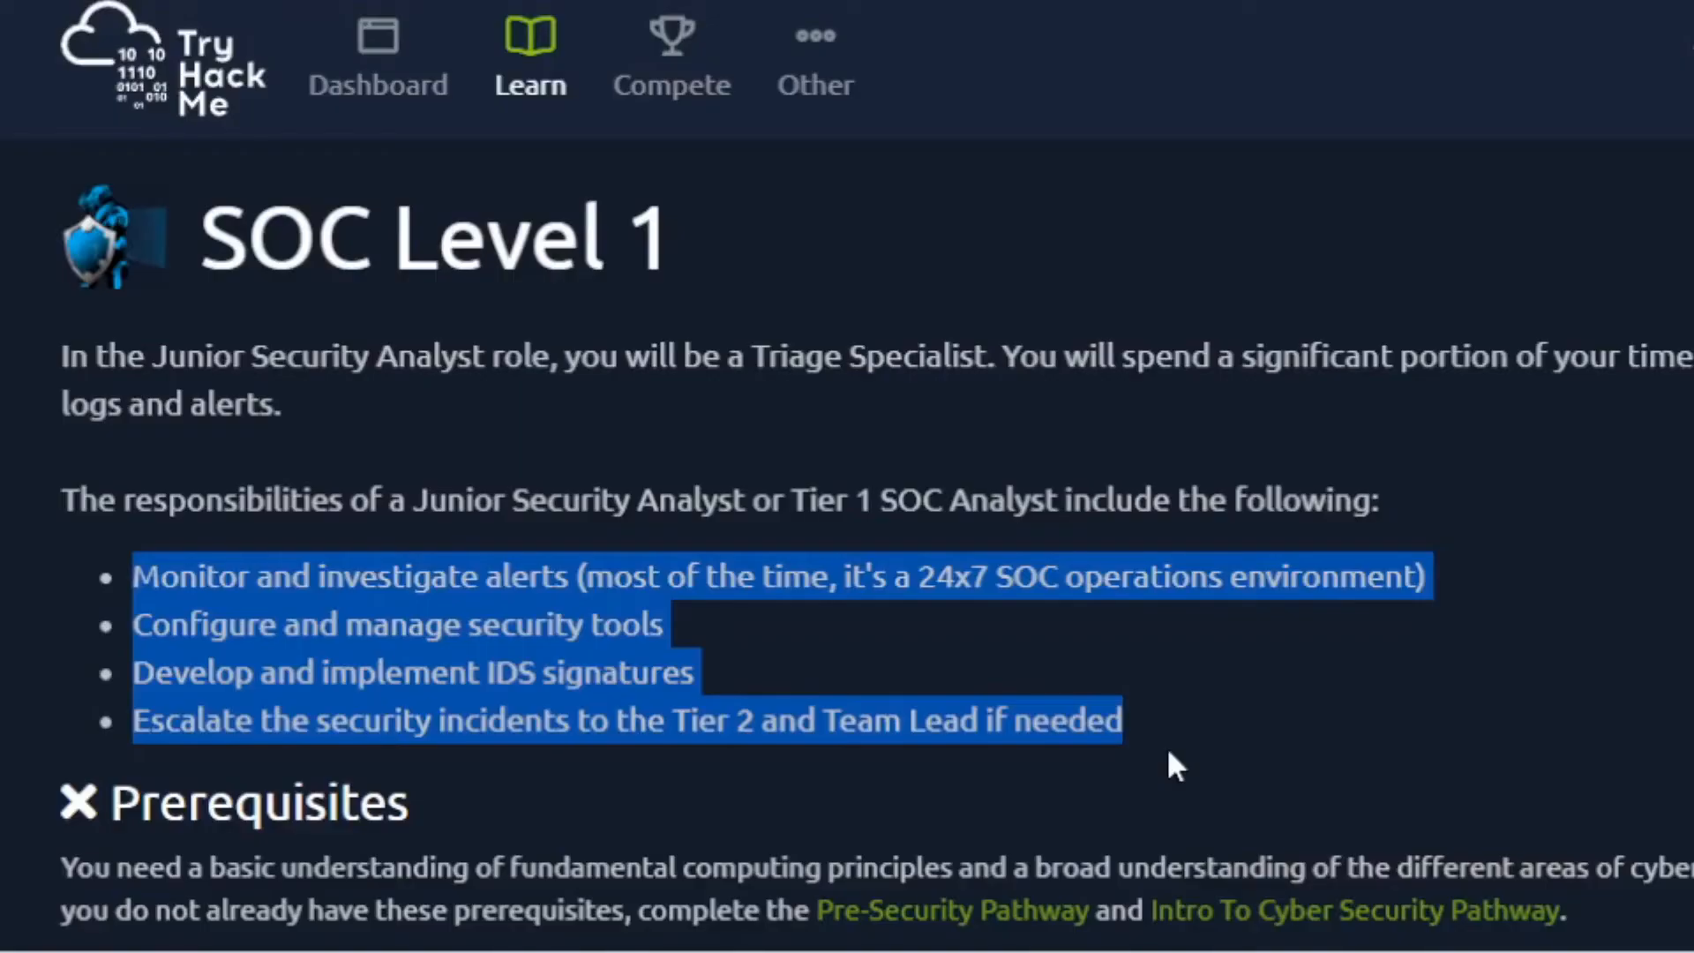
mouse_move(622, 707)
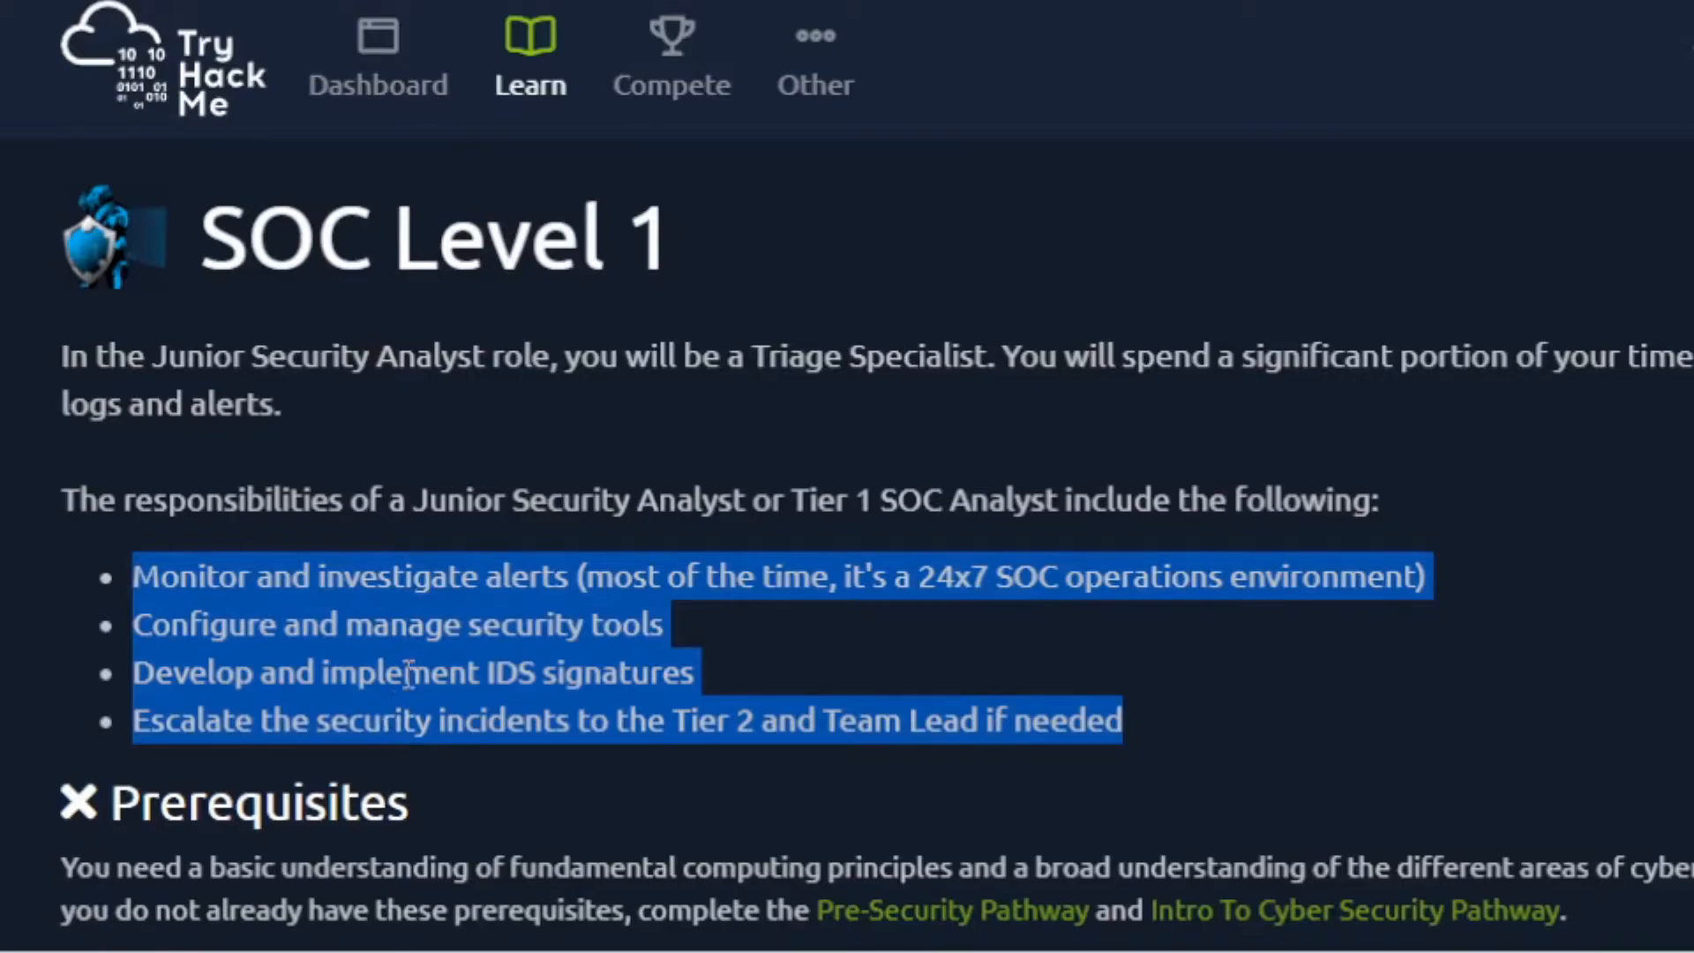
mouse_move(286, 765)
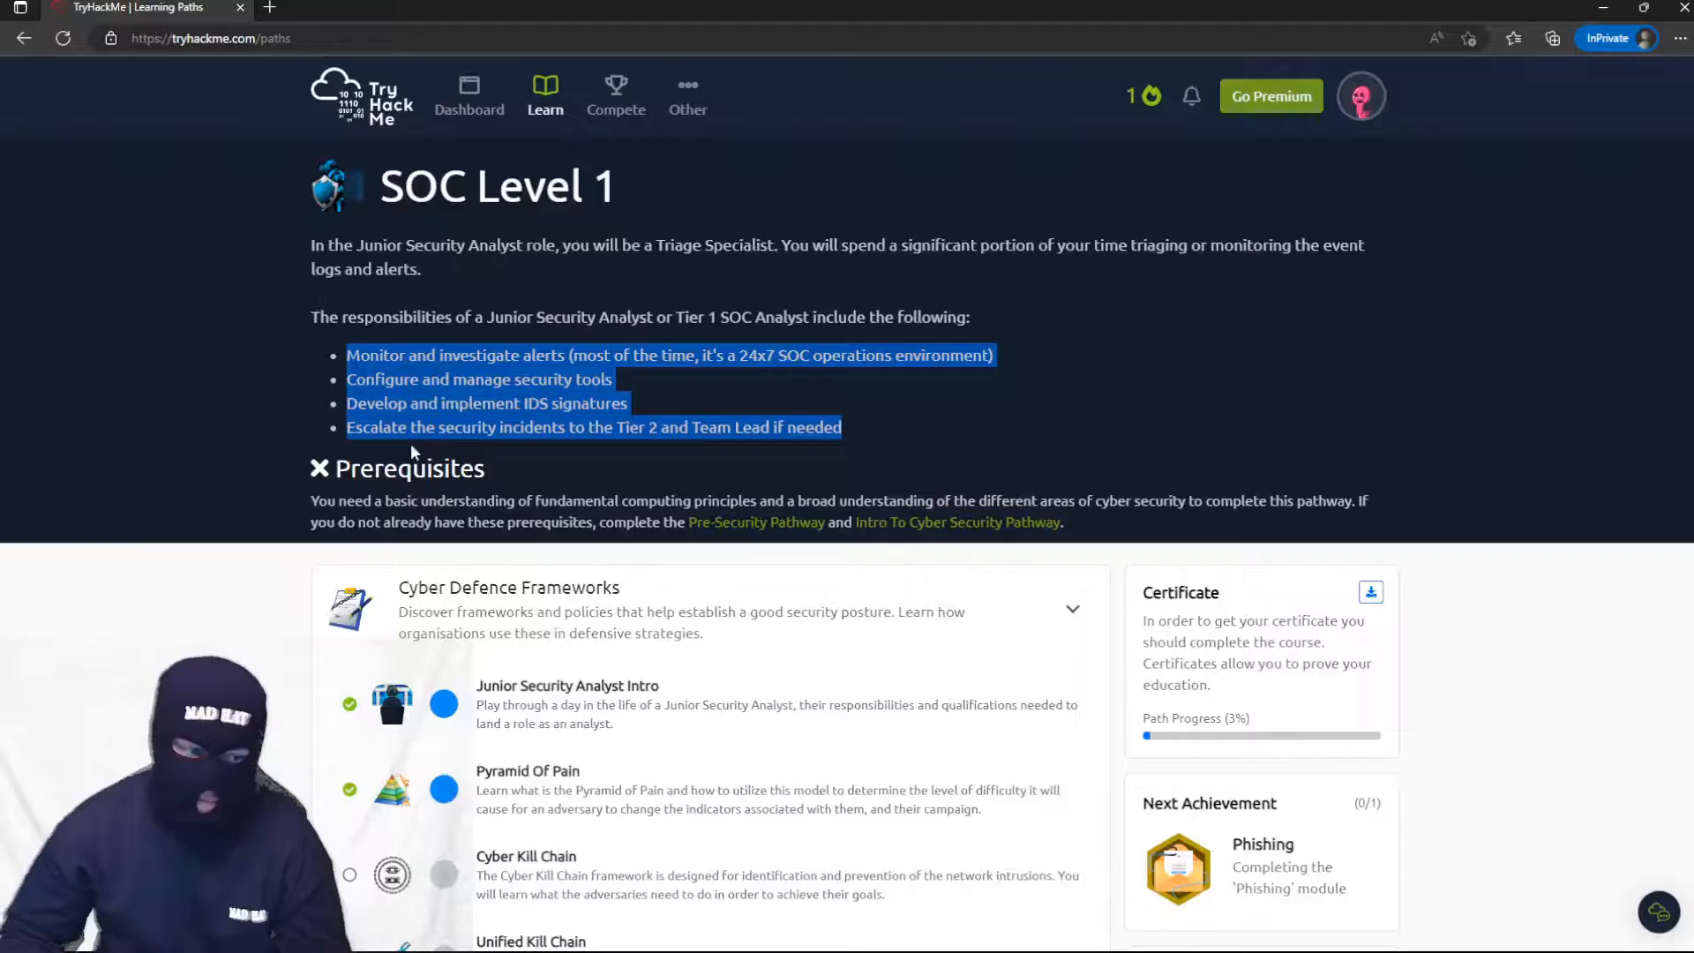
Enter the Junior Security Analyst Intro room and read through Task 1 on the analyst career.
left_click(568, 685)
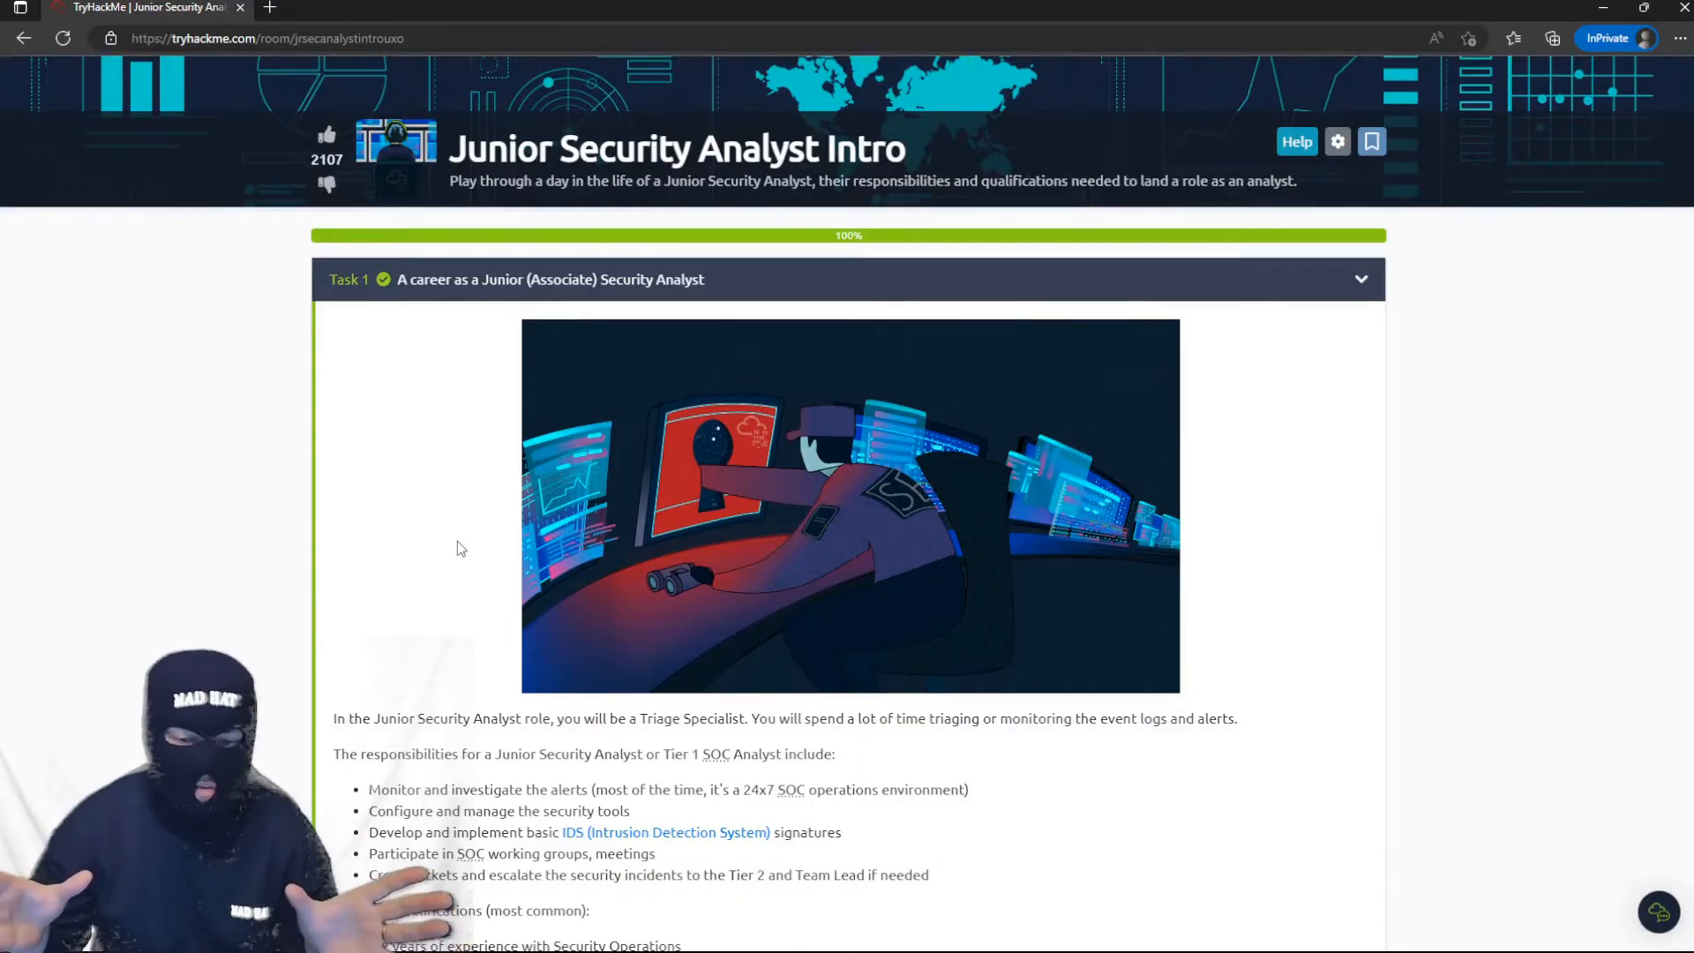
scroll("down", 3)
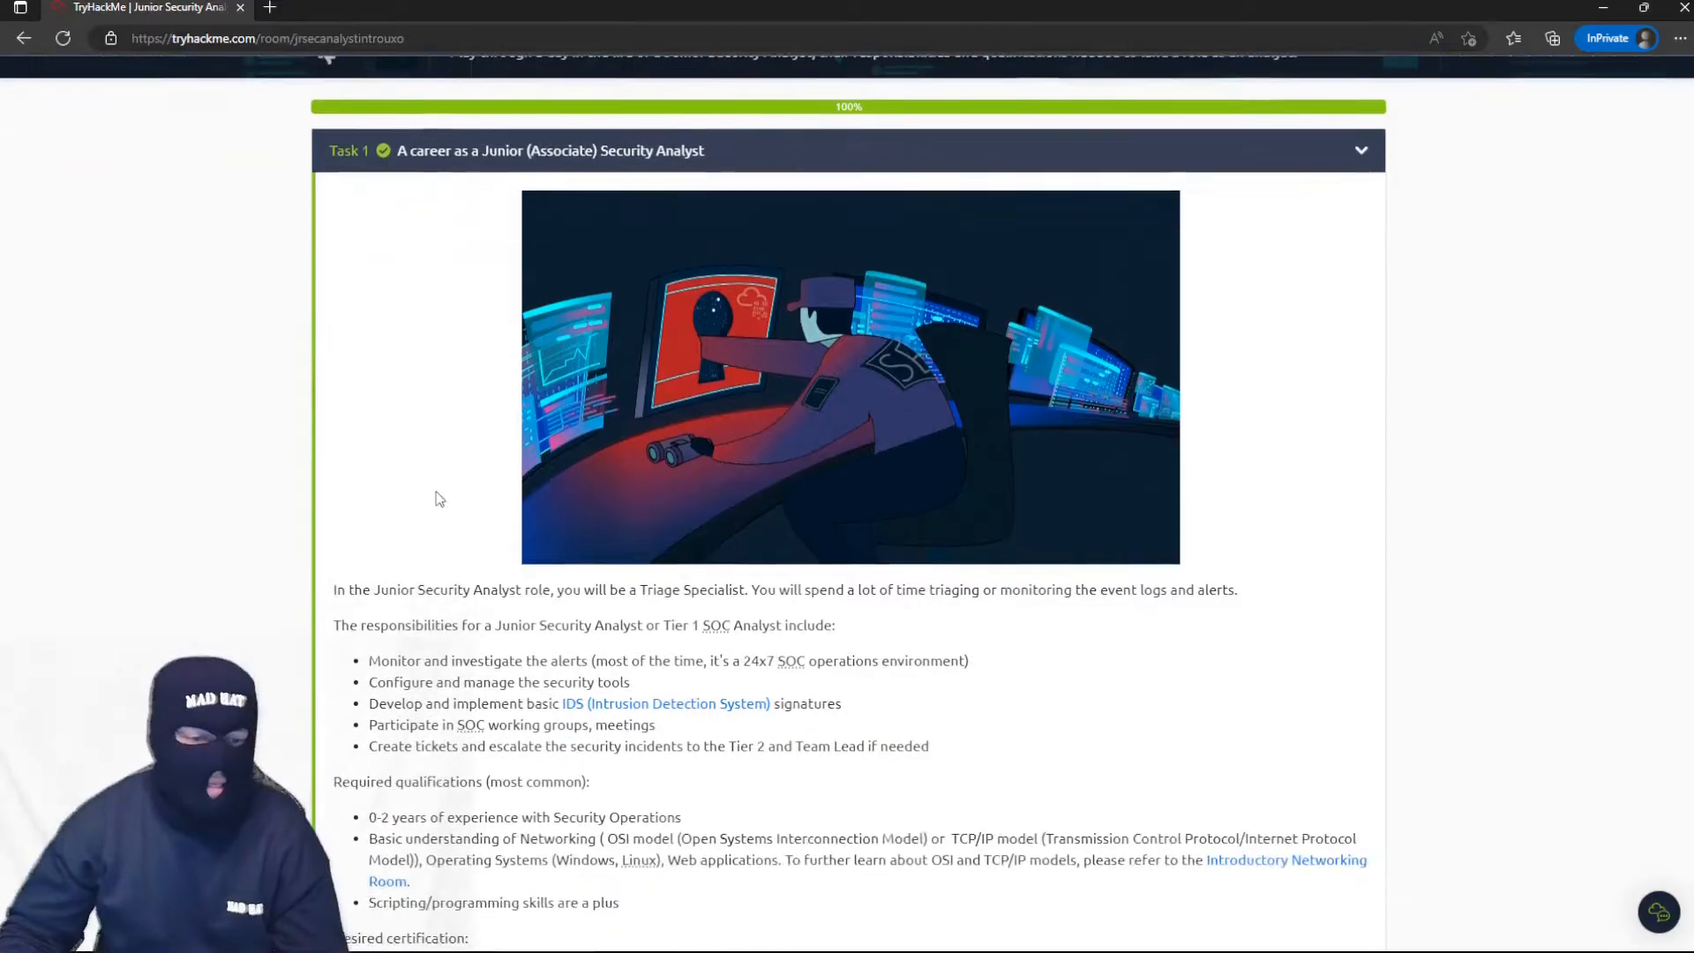
scroll("down", 3)
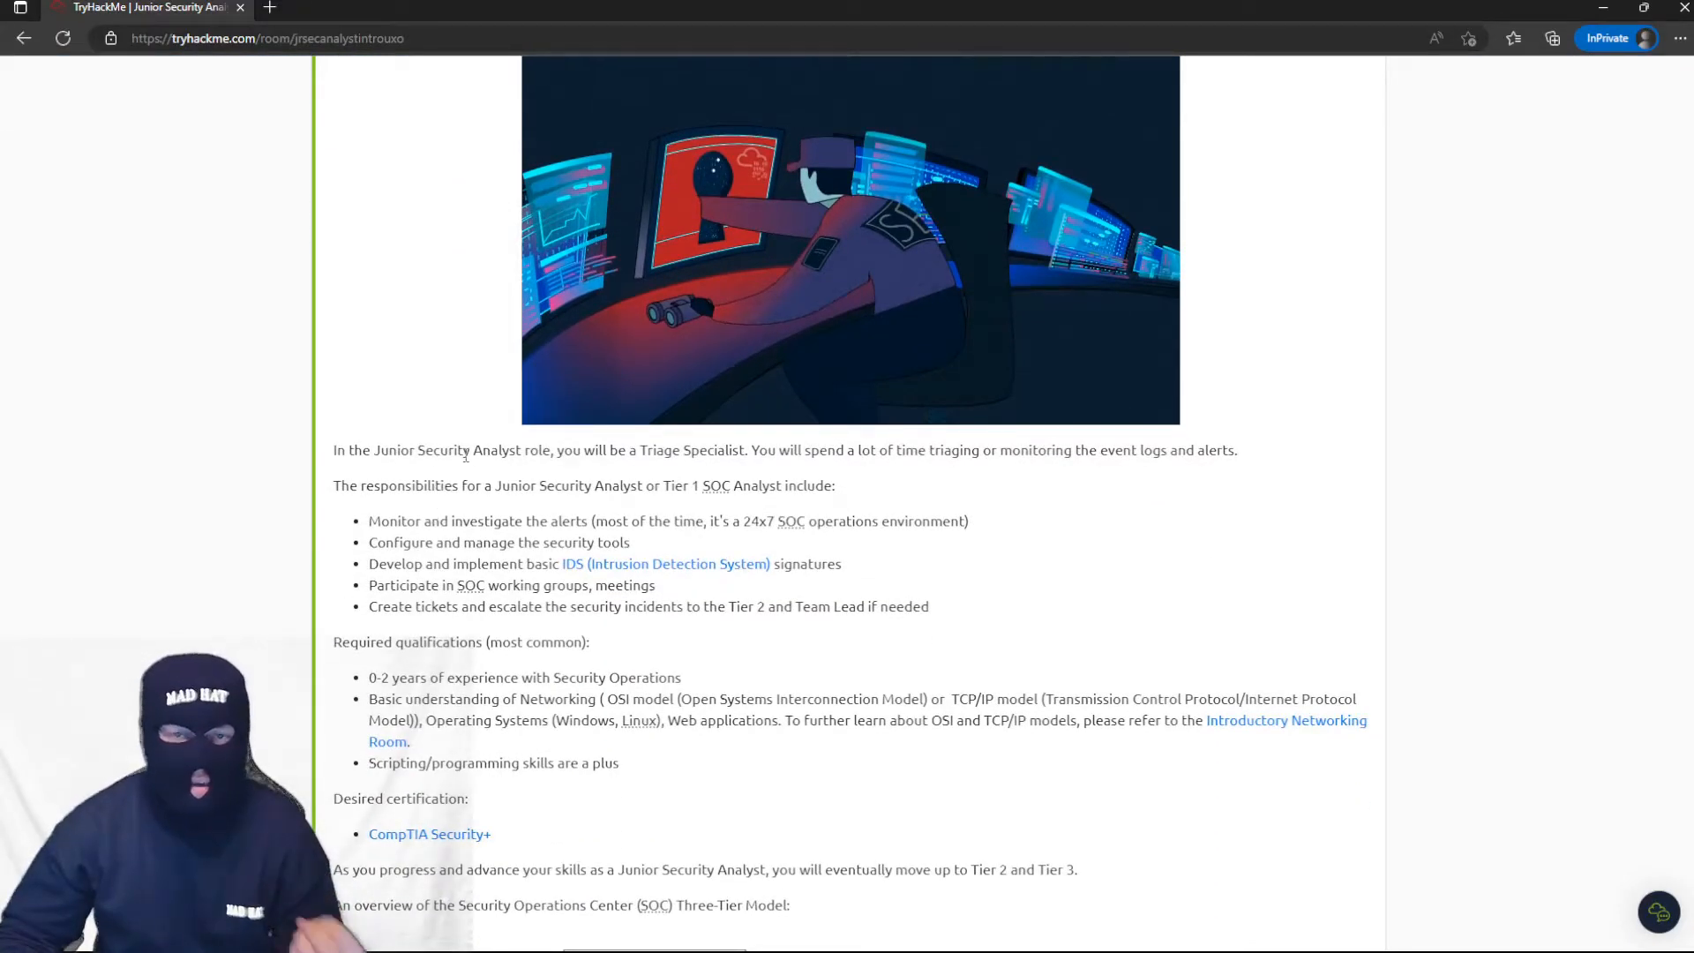
scroll("down", 3)
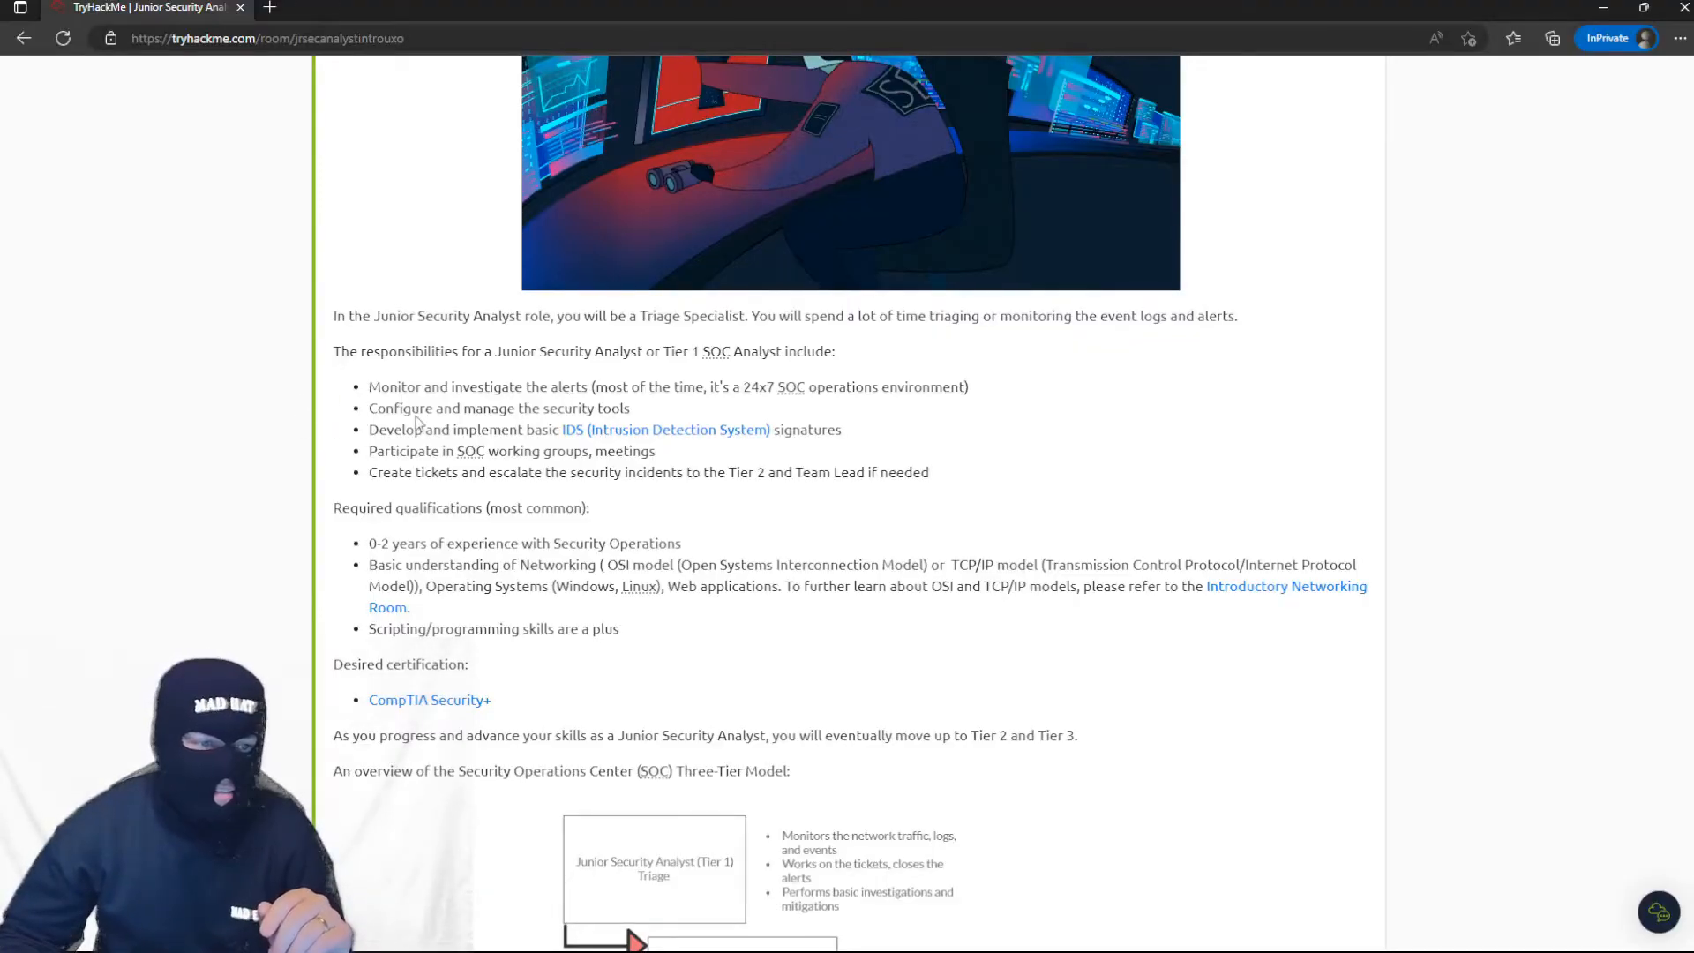
mouse_move(546, 465)
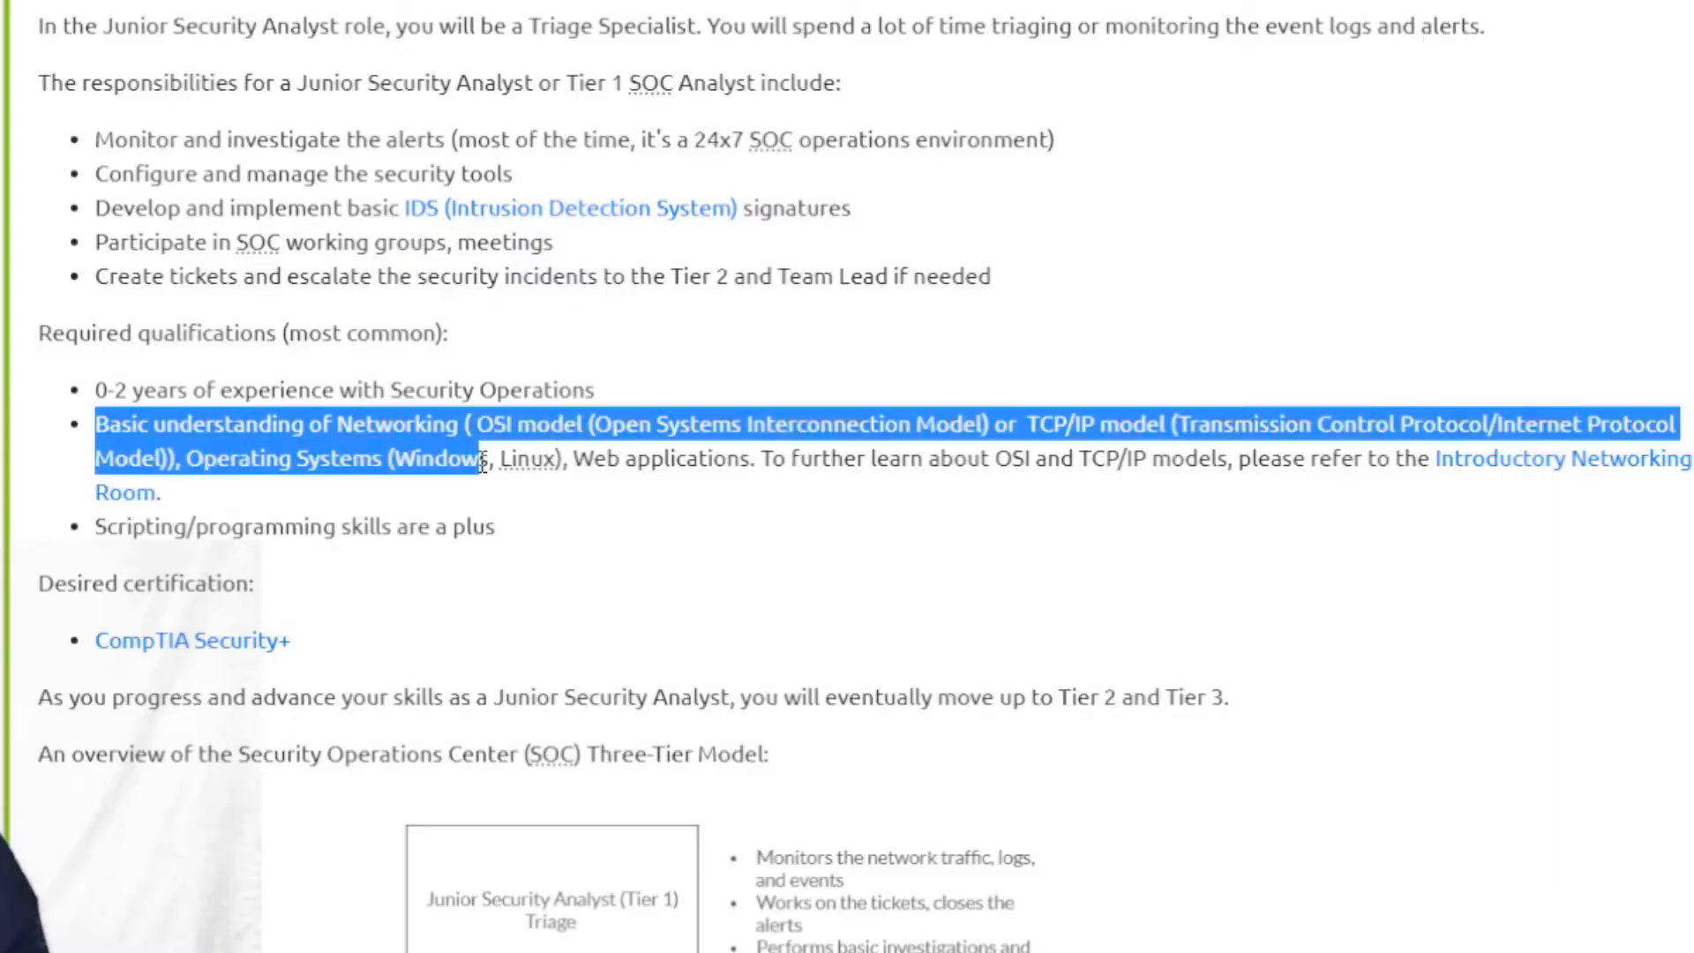
Review Task 1's 'Triage Specialist' answer and the required qualifications.
left_click(855, 584)
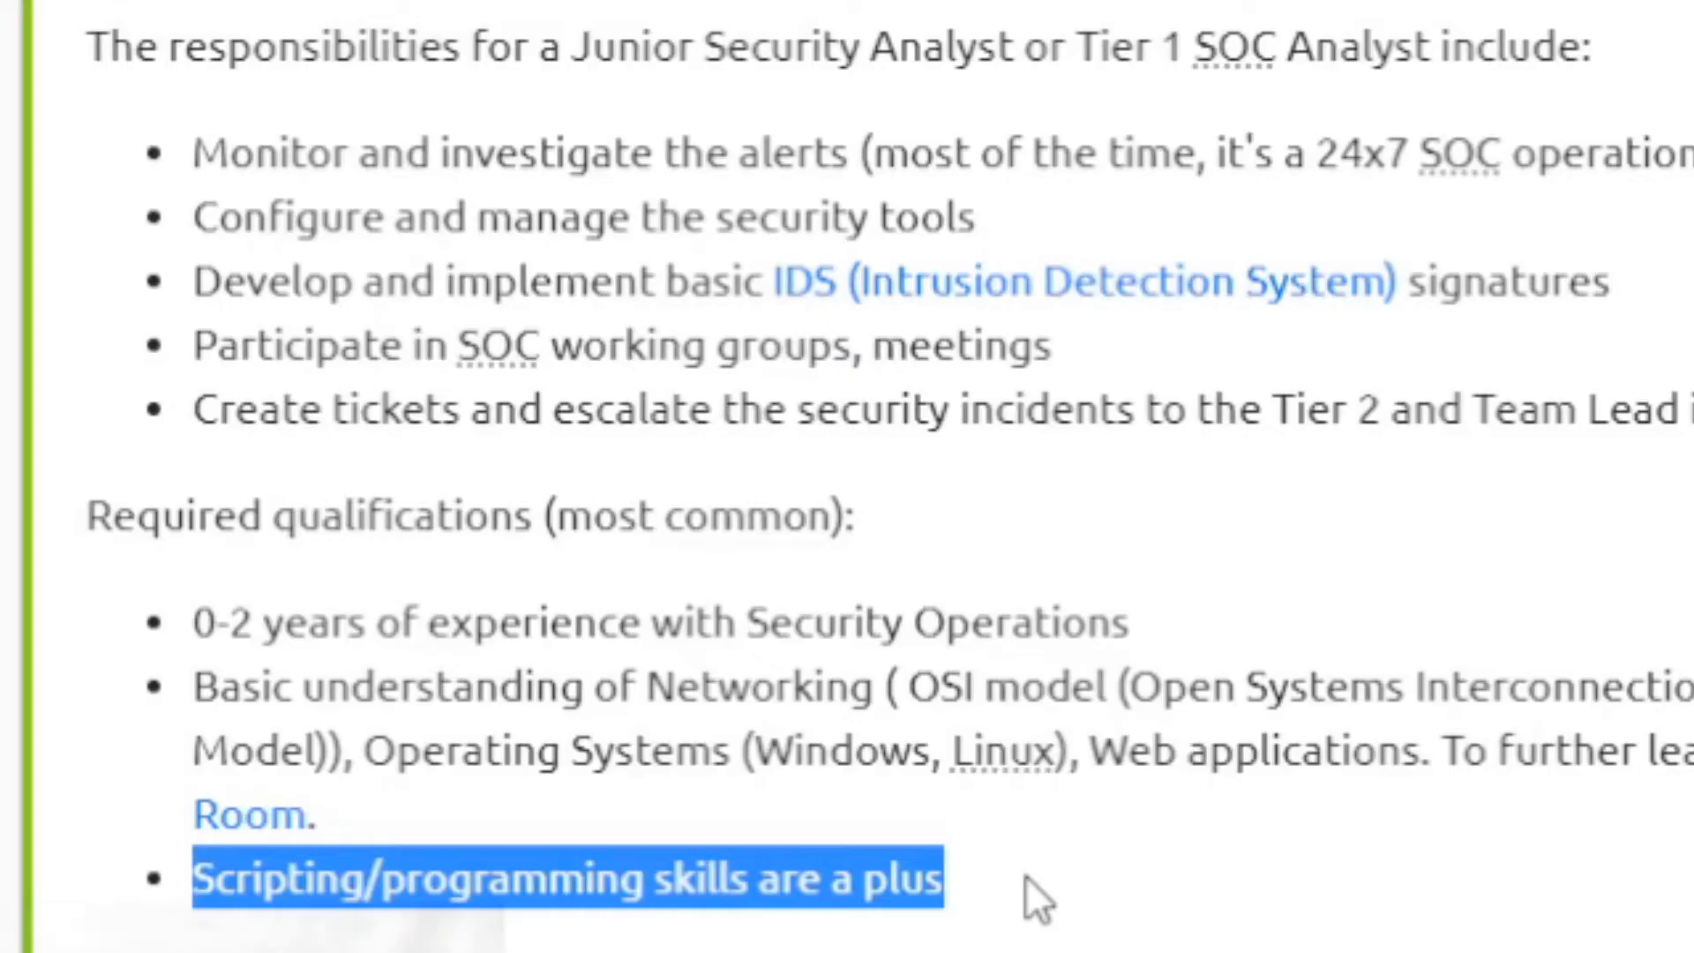
mouse_move(194, 221)
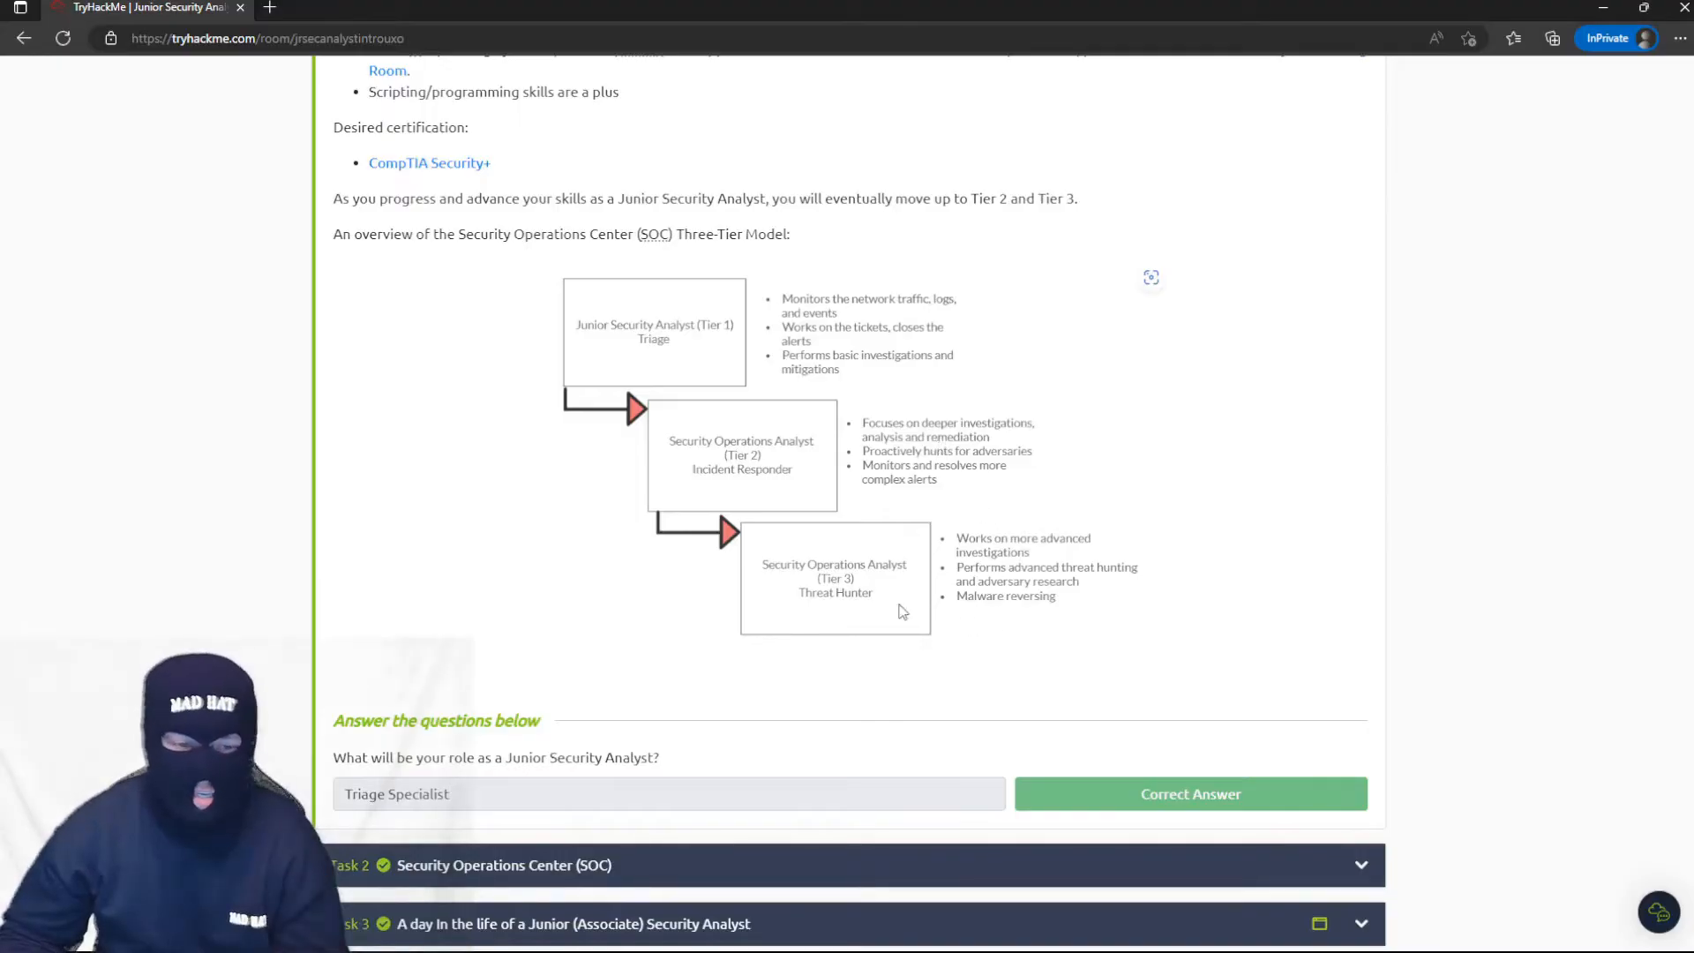
mouse_move(821, 601)
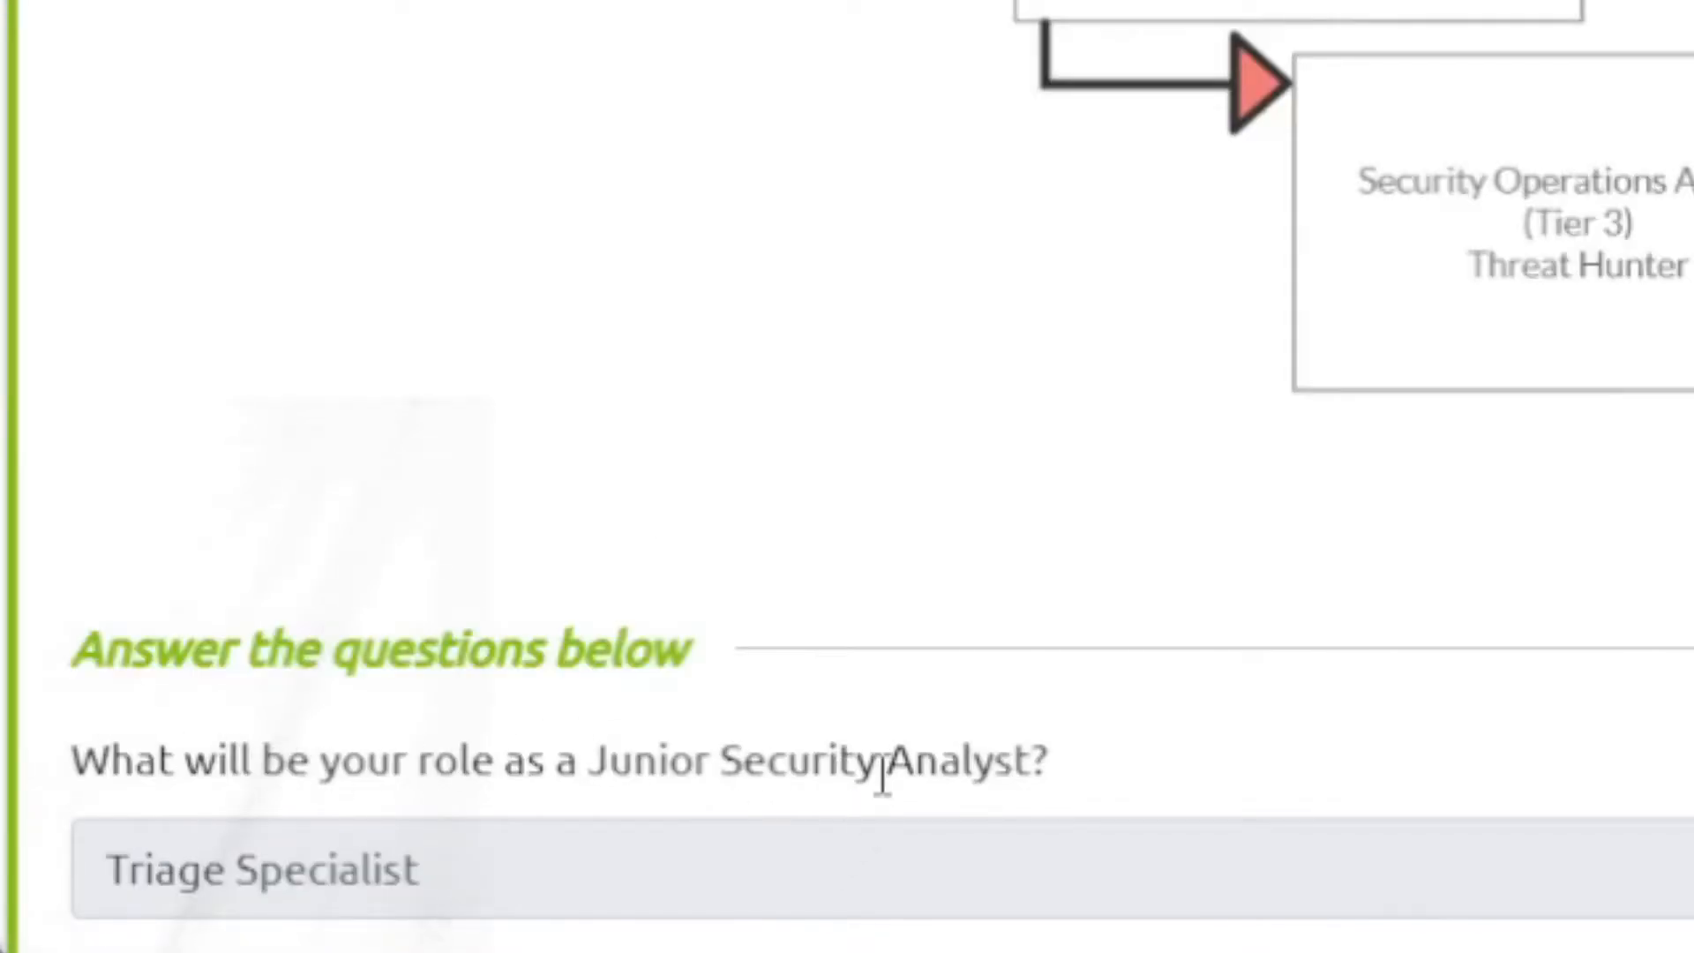
mouse_move(1469, 902)
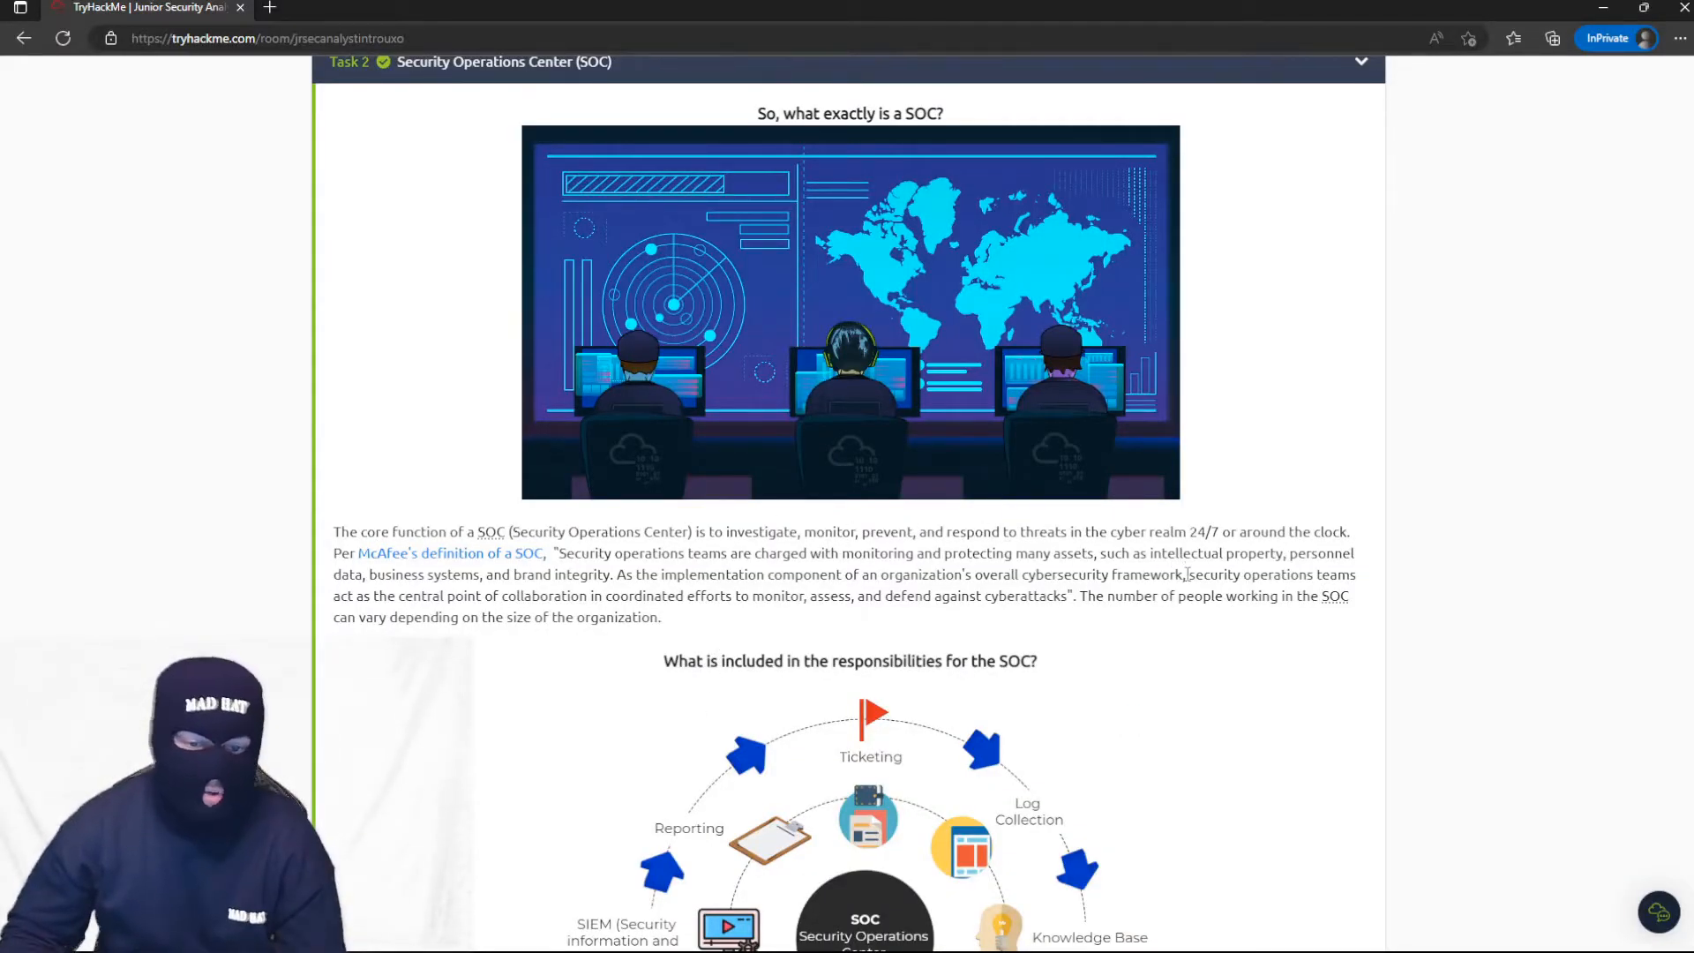
Read Task 2 on the SOC, highlighting the Twitter/Feedly news line, down to Task 3.
scroll("down", 3)
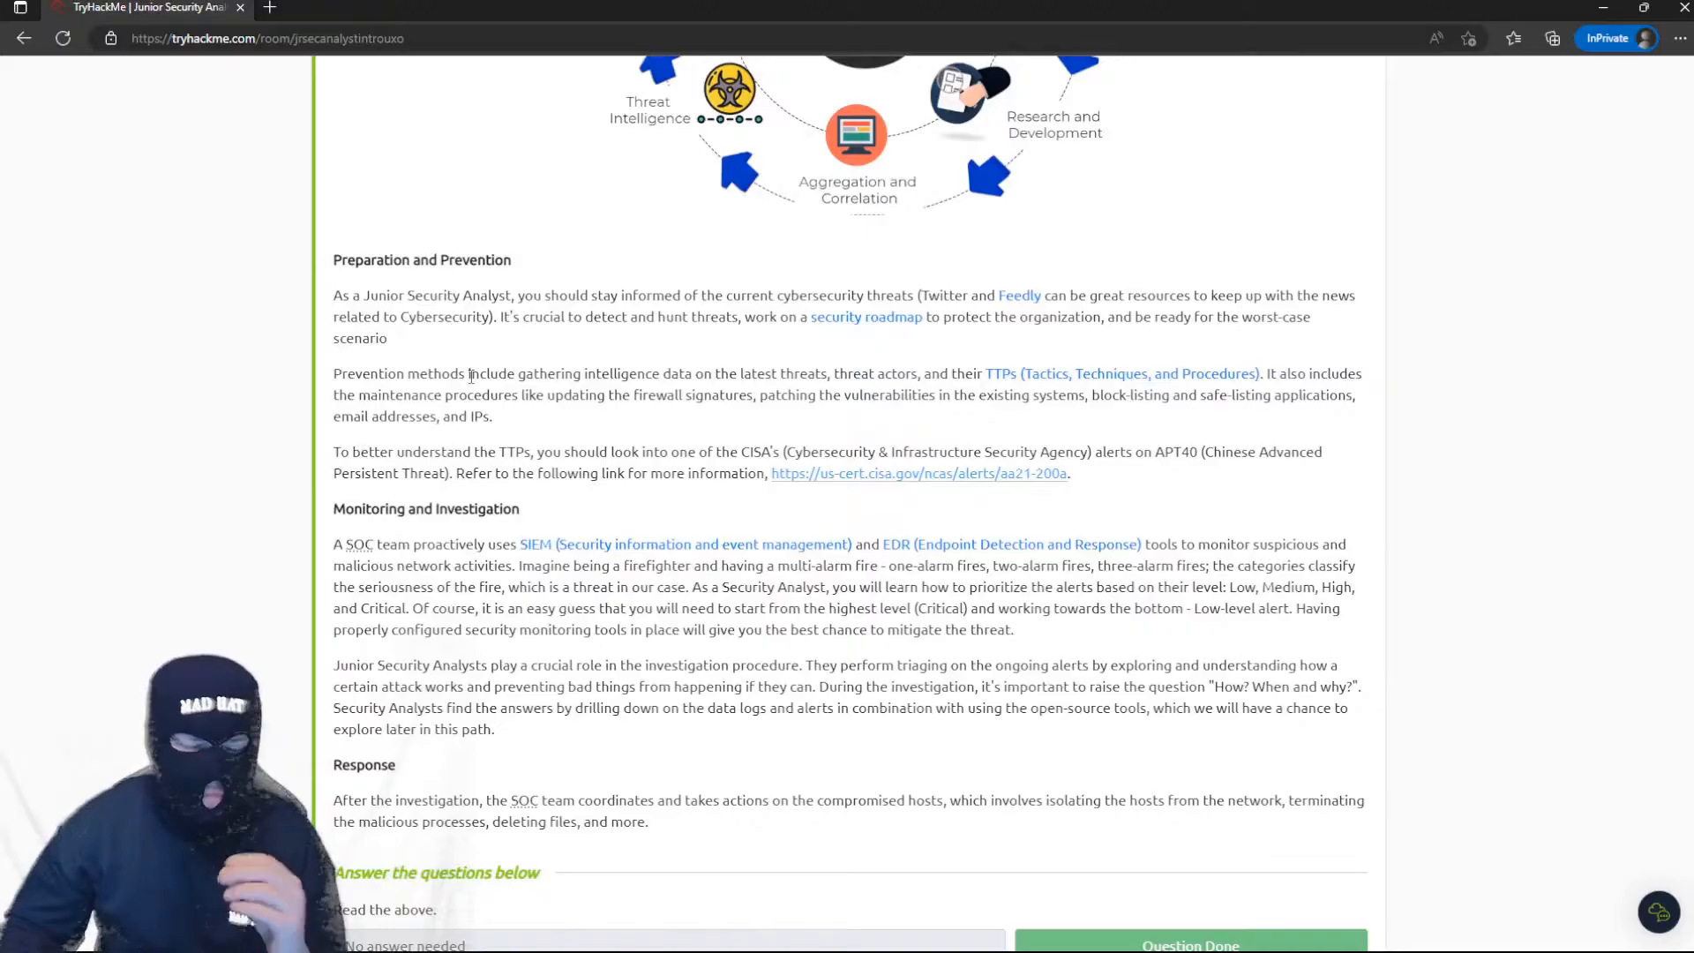
left_click_drag(924, 295, 1059, 294)
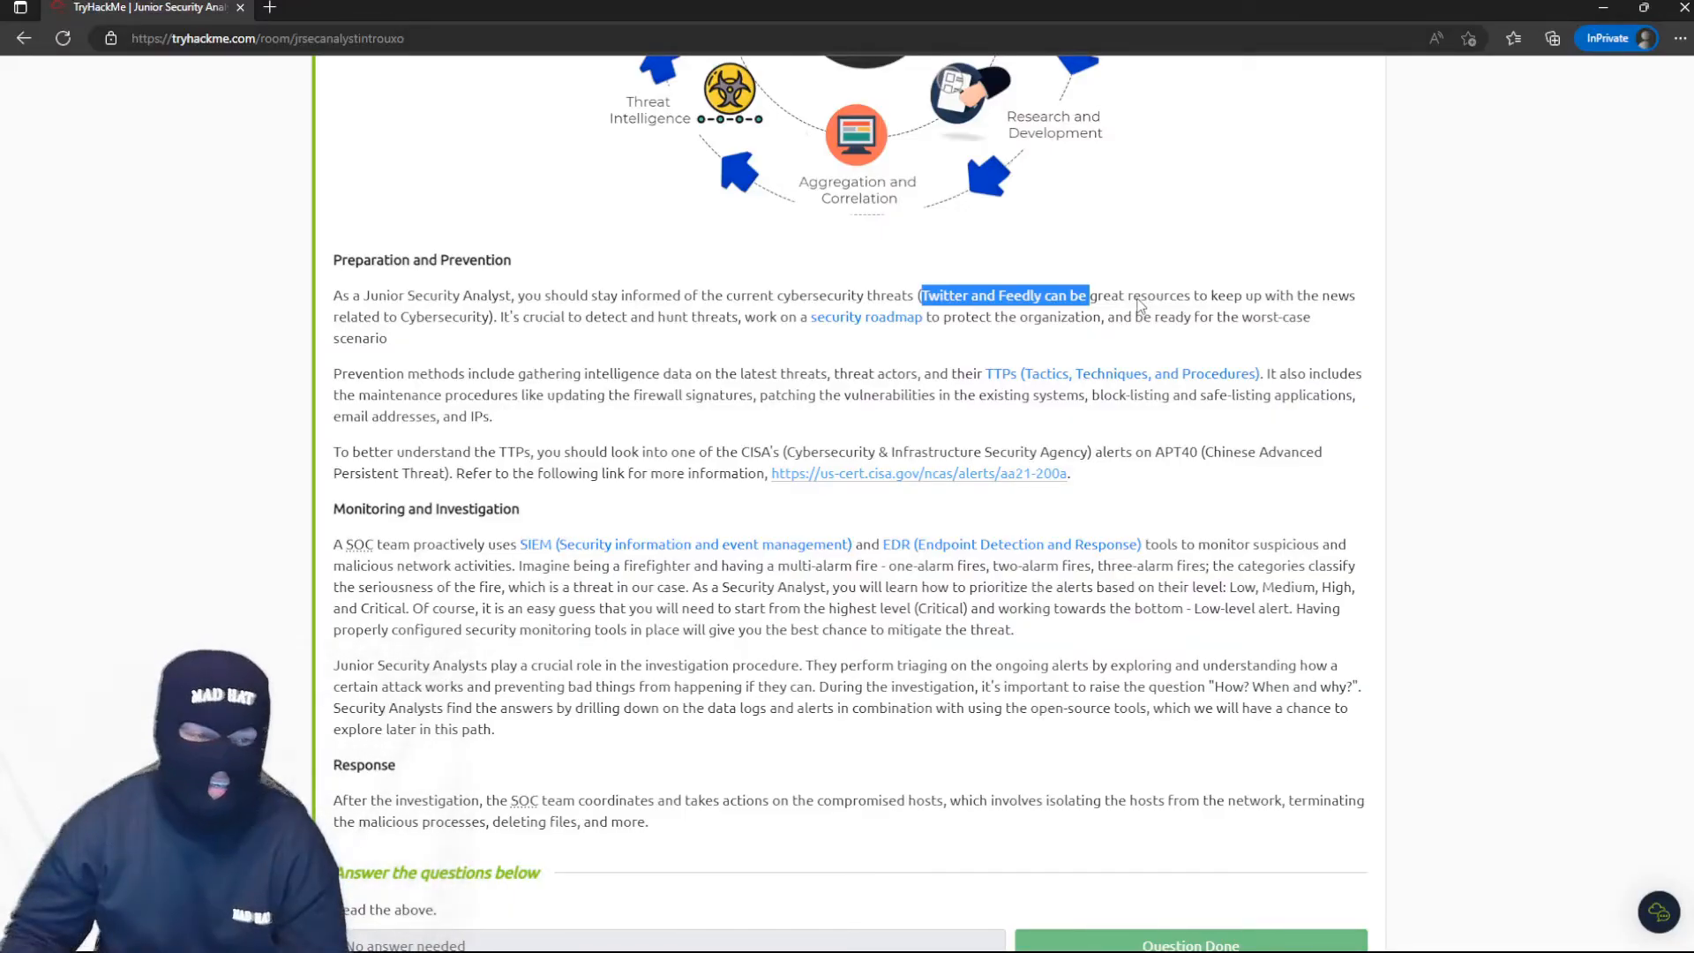
scroll("down", 3)
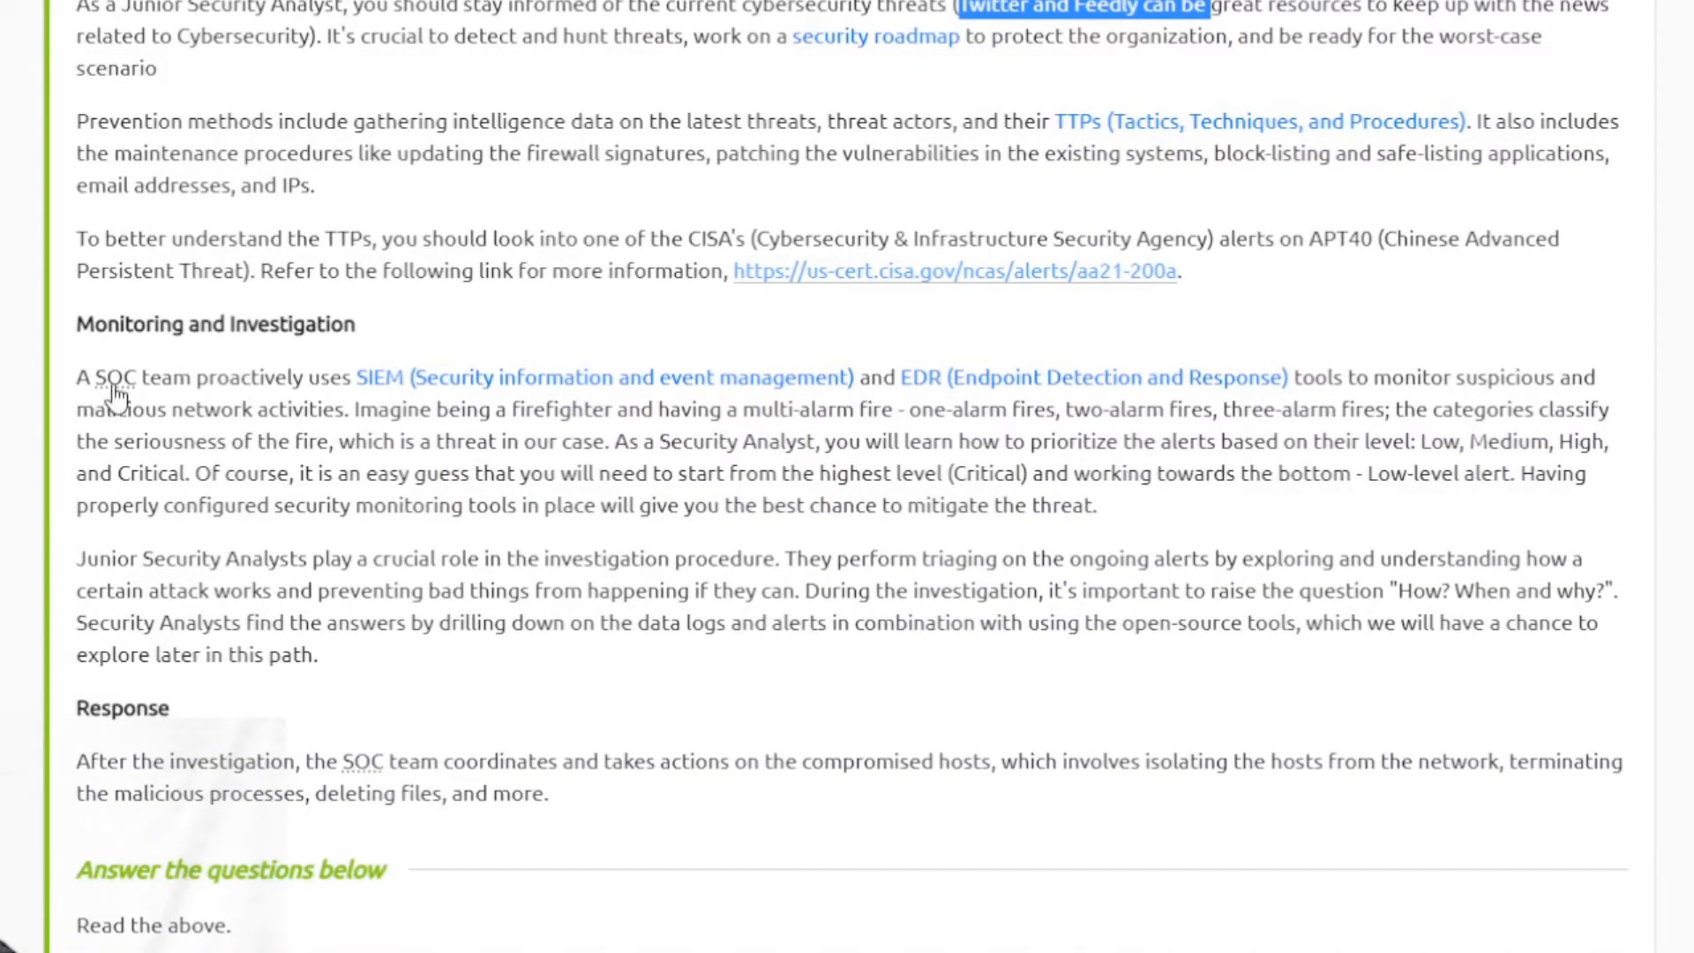
mouse_move(1038, 395)
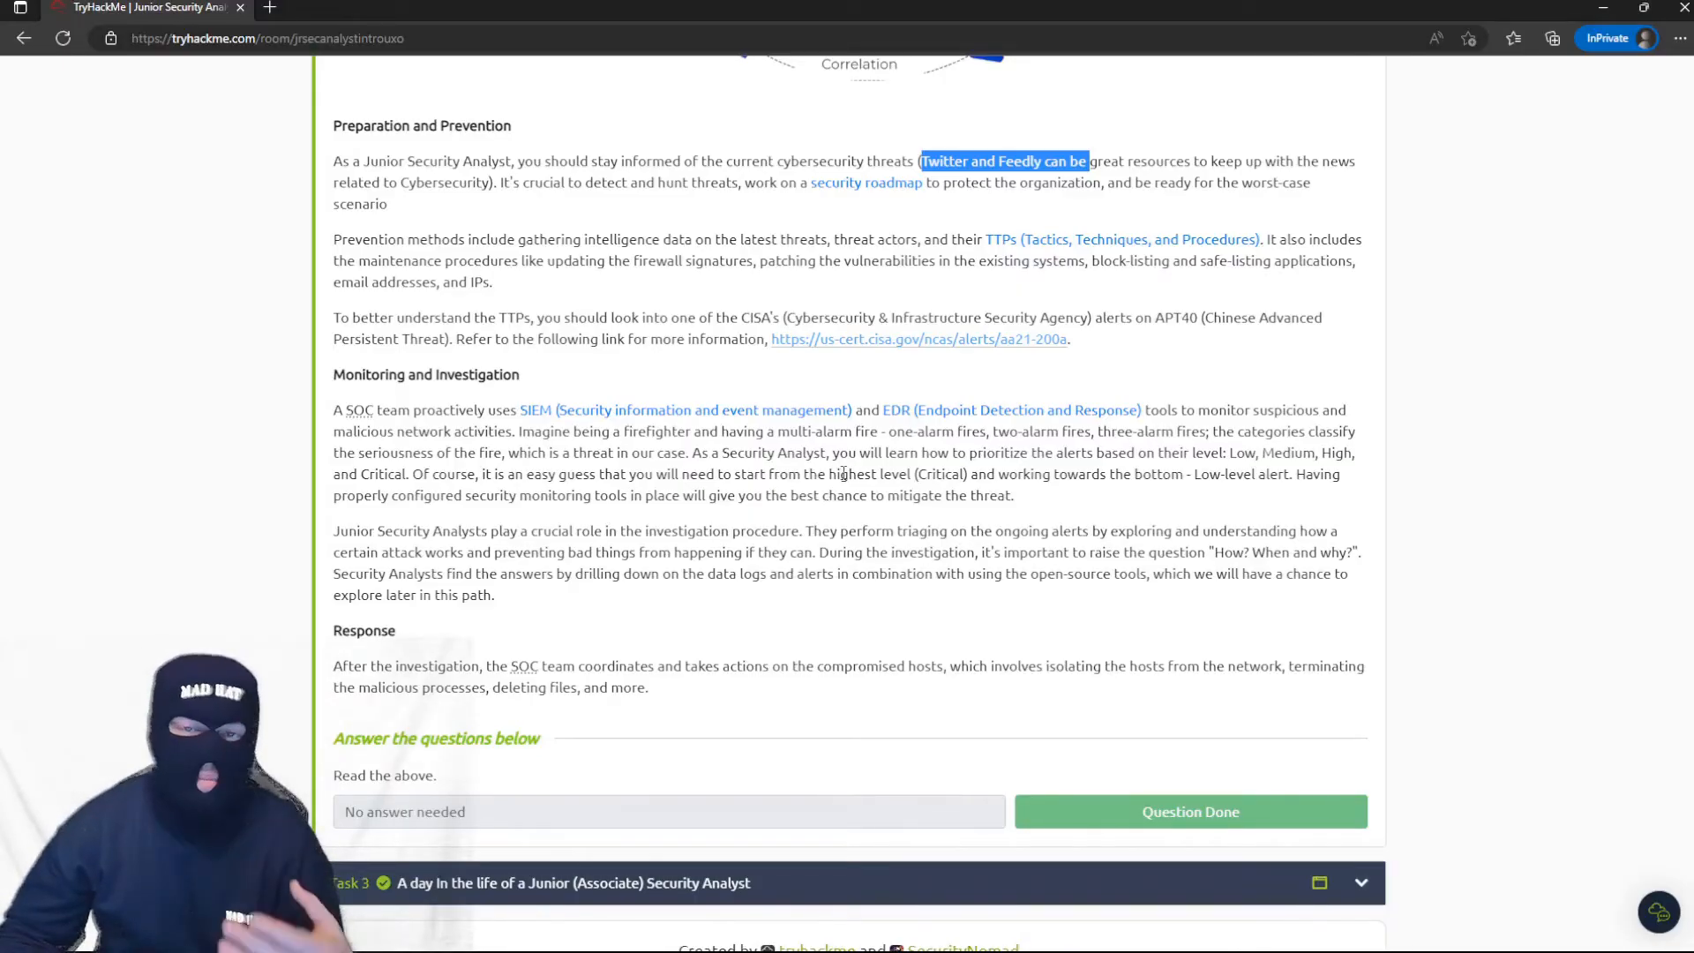
scroll("down", 3)
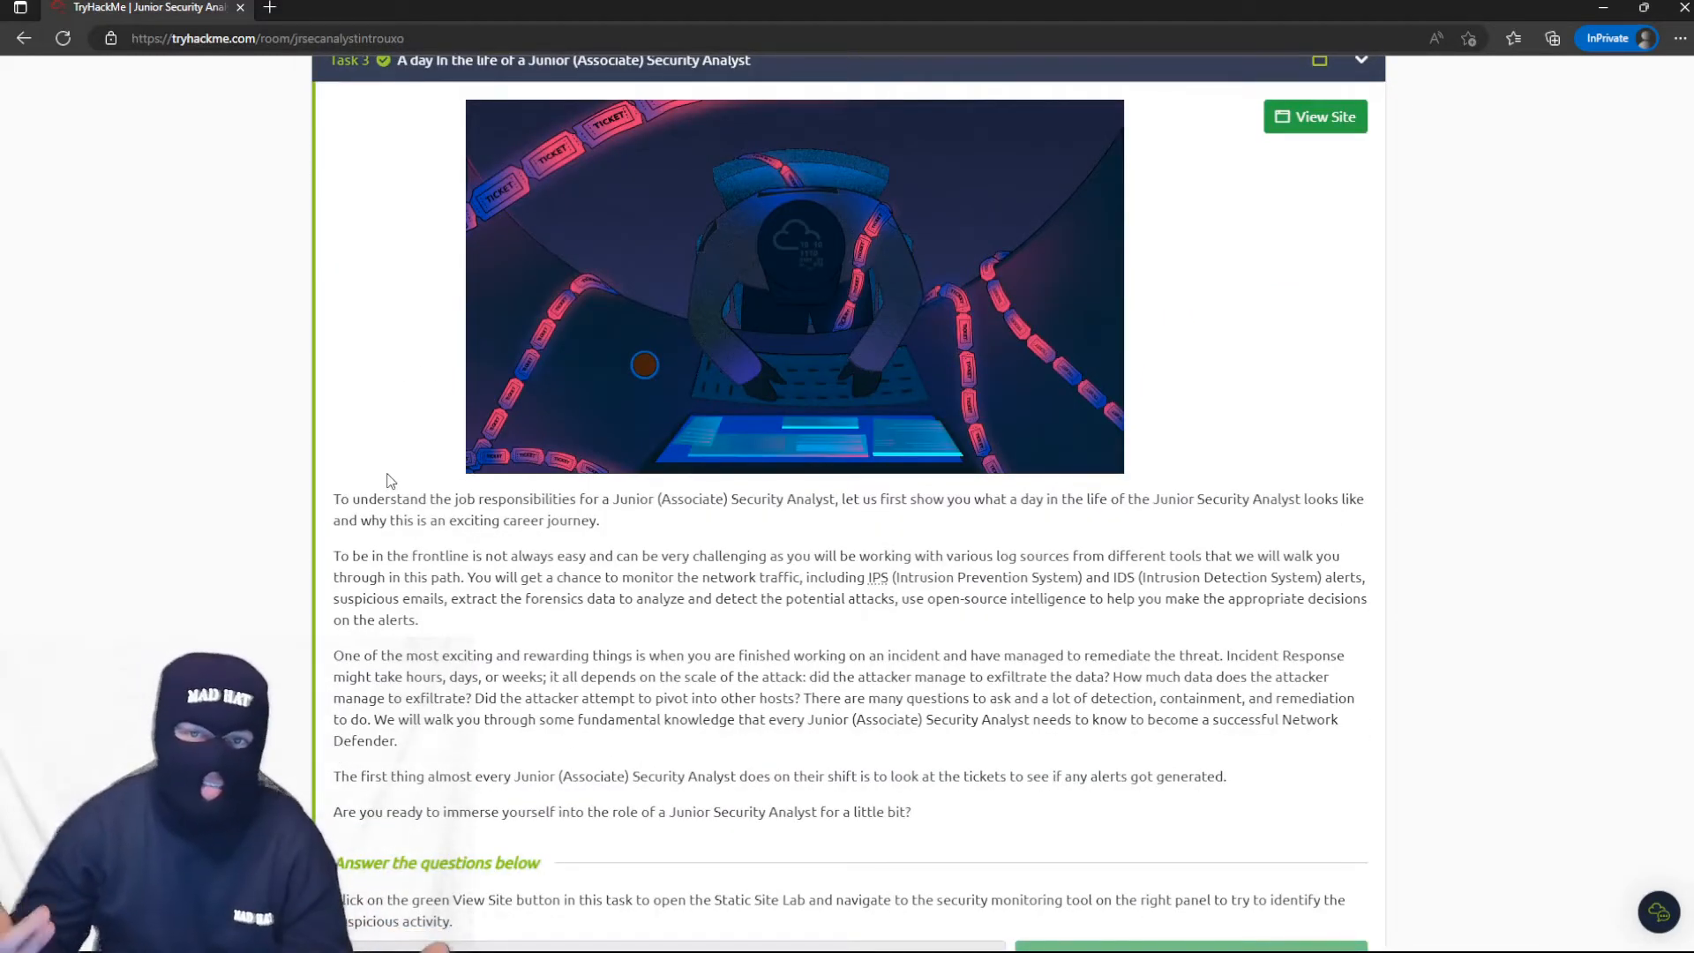
Scroll through Task 3's answered questions, including the malicious IP address question.
scroll("down", 3)
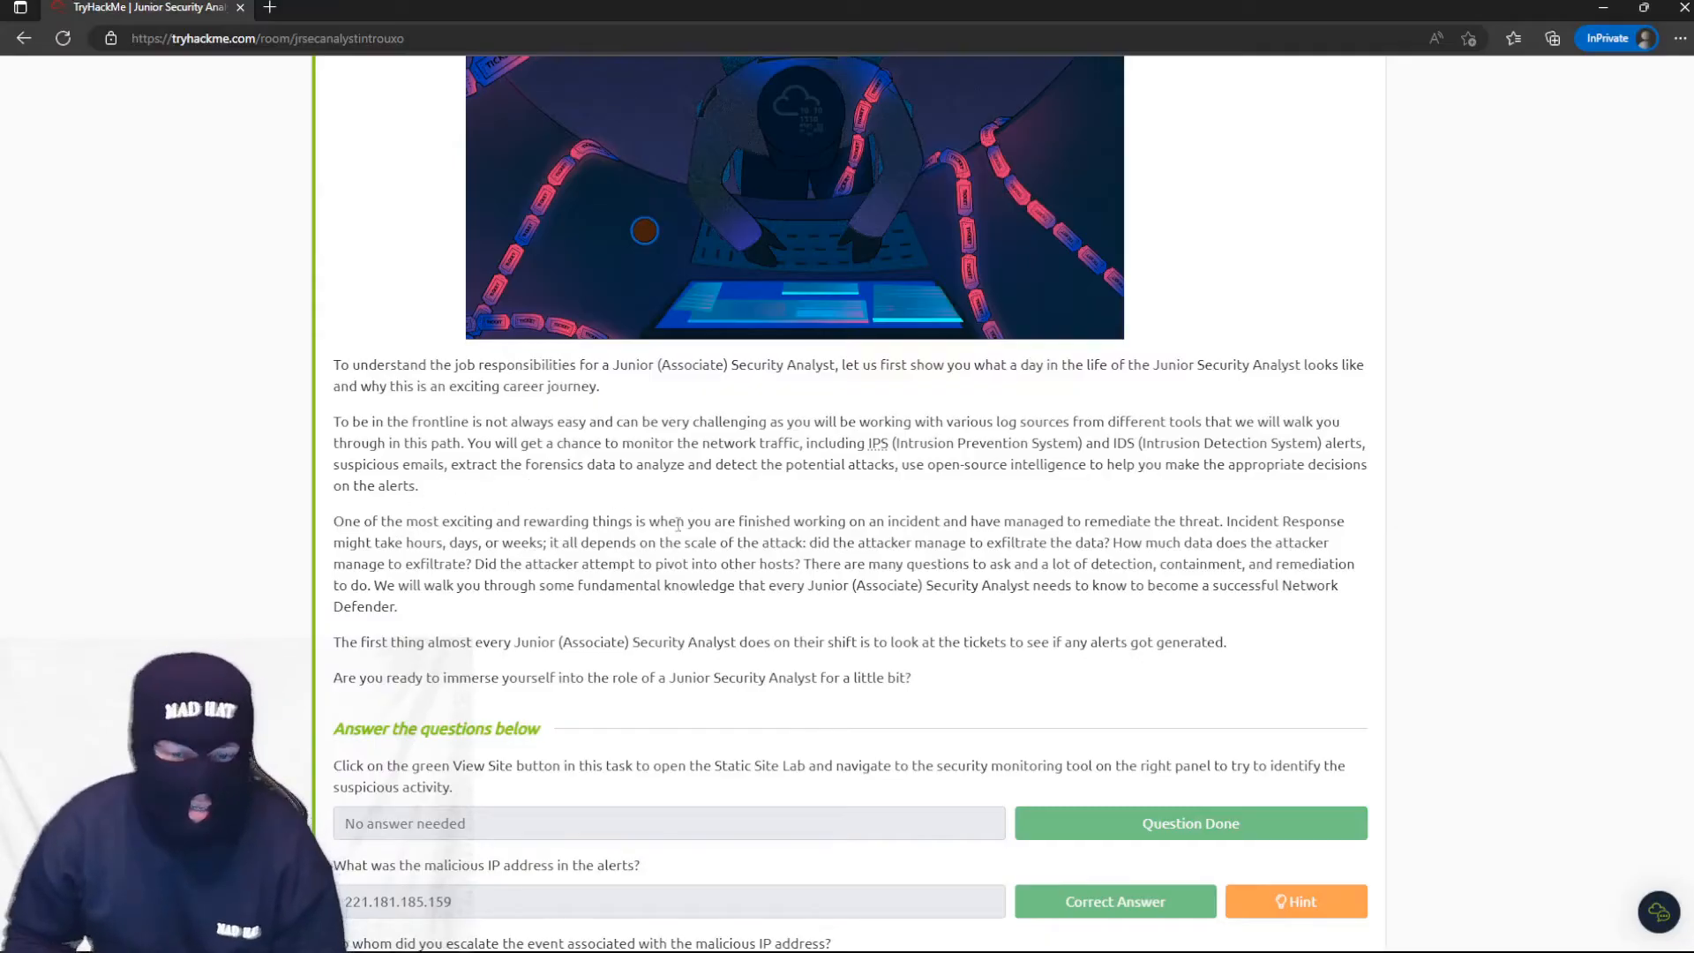
mouse_move(774, 486)
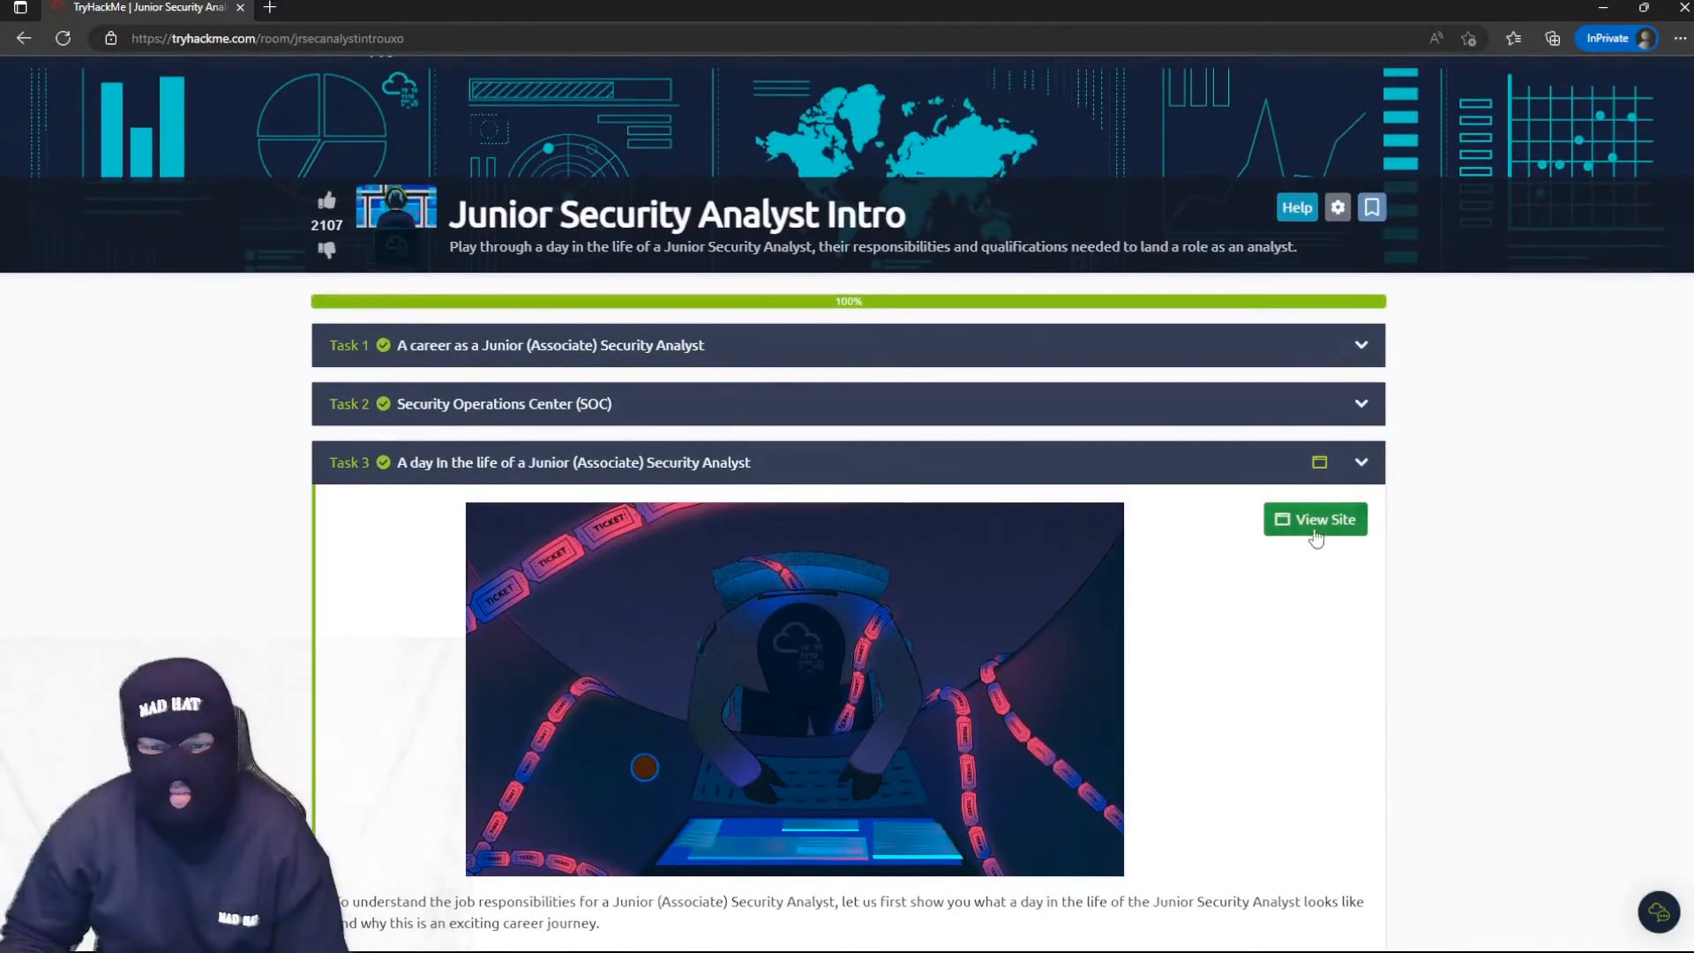
Open the lab site and select the SIEM alert from IP 221.181.185.159.
left_click(1315, 519)
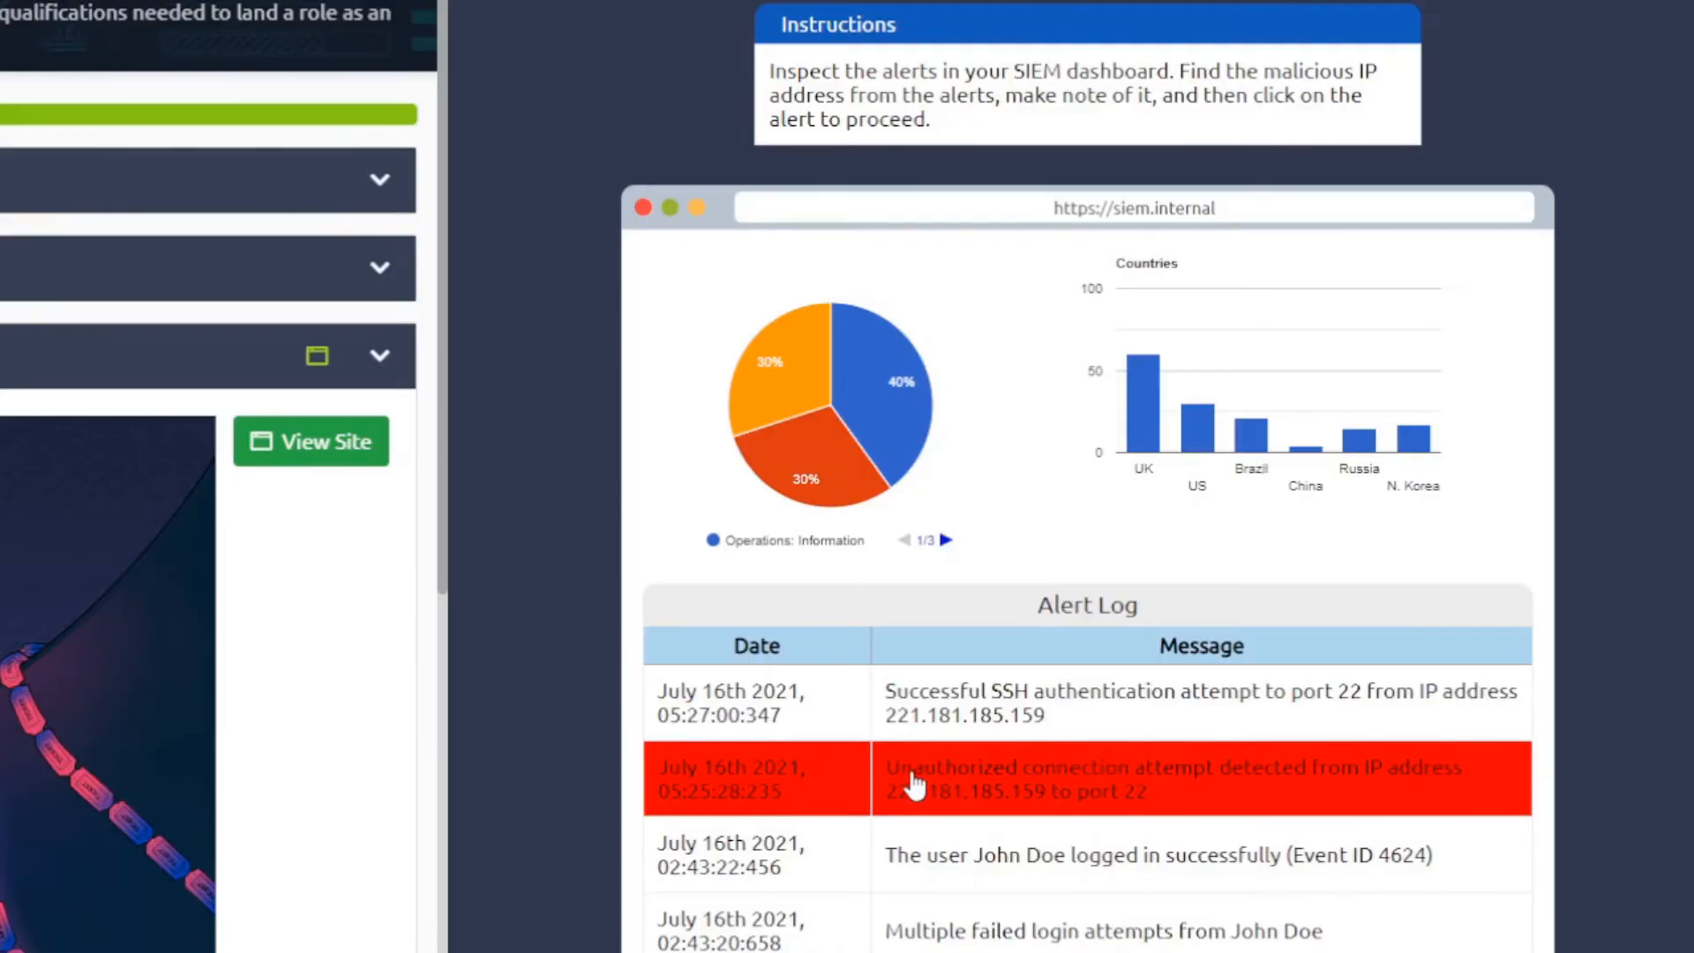
left_click(1065, 718)
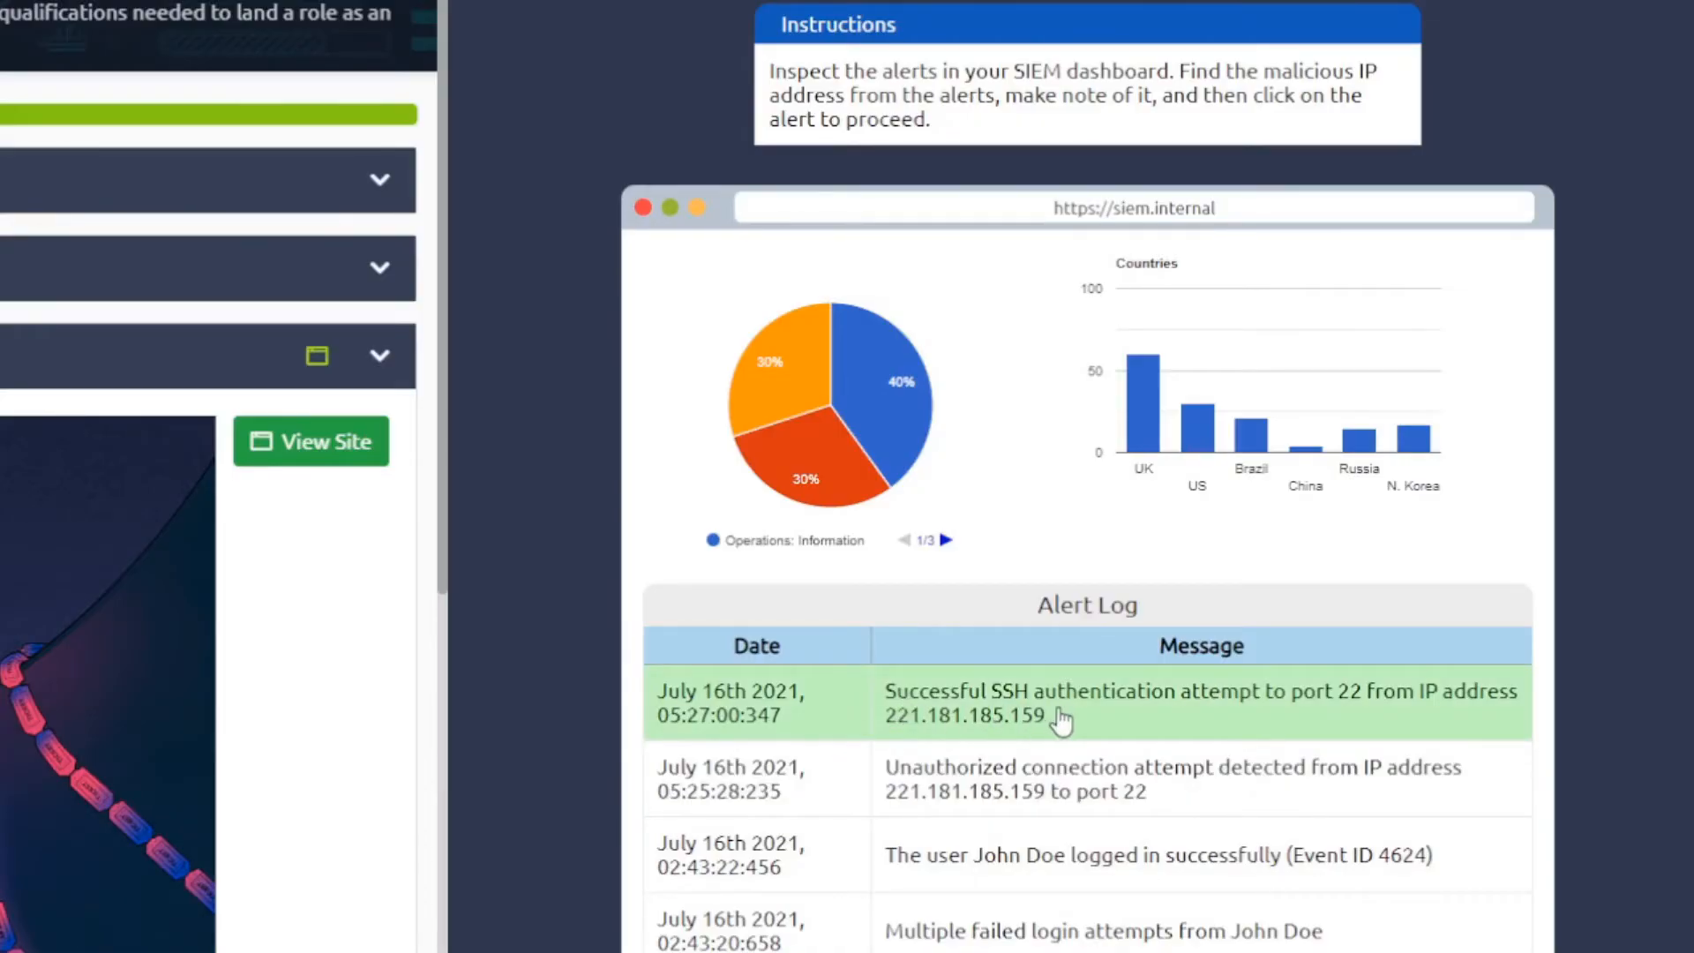
mouse_move(962, 726)
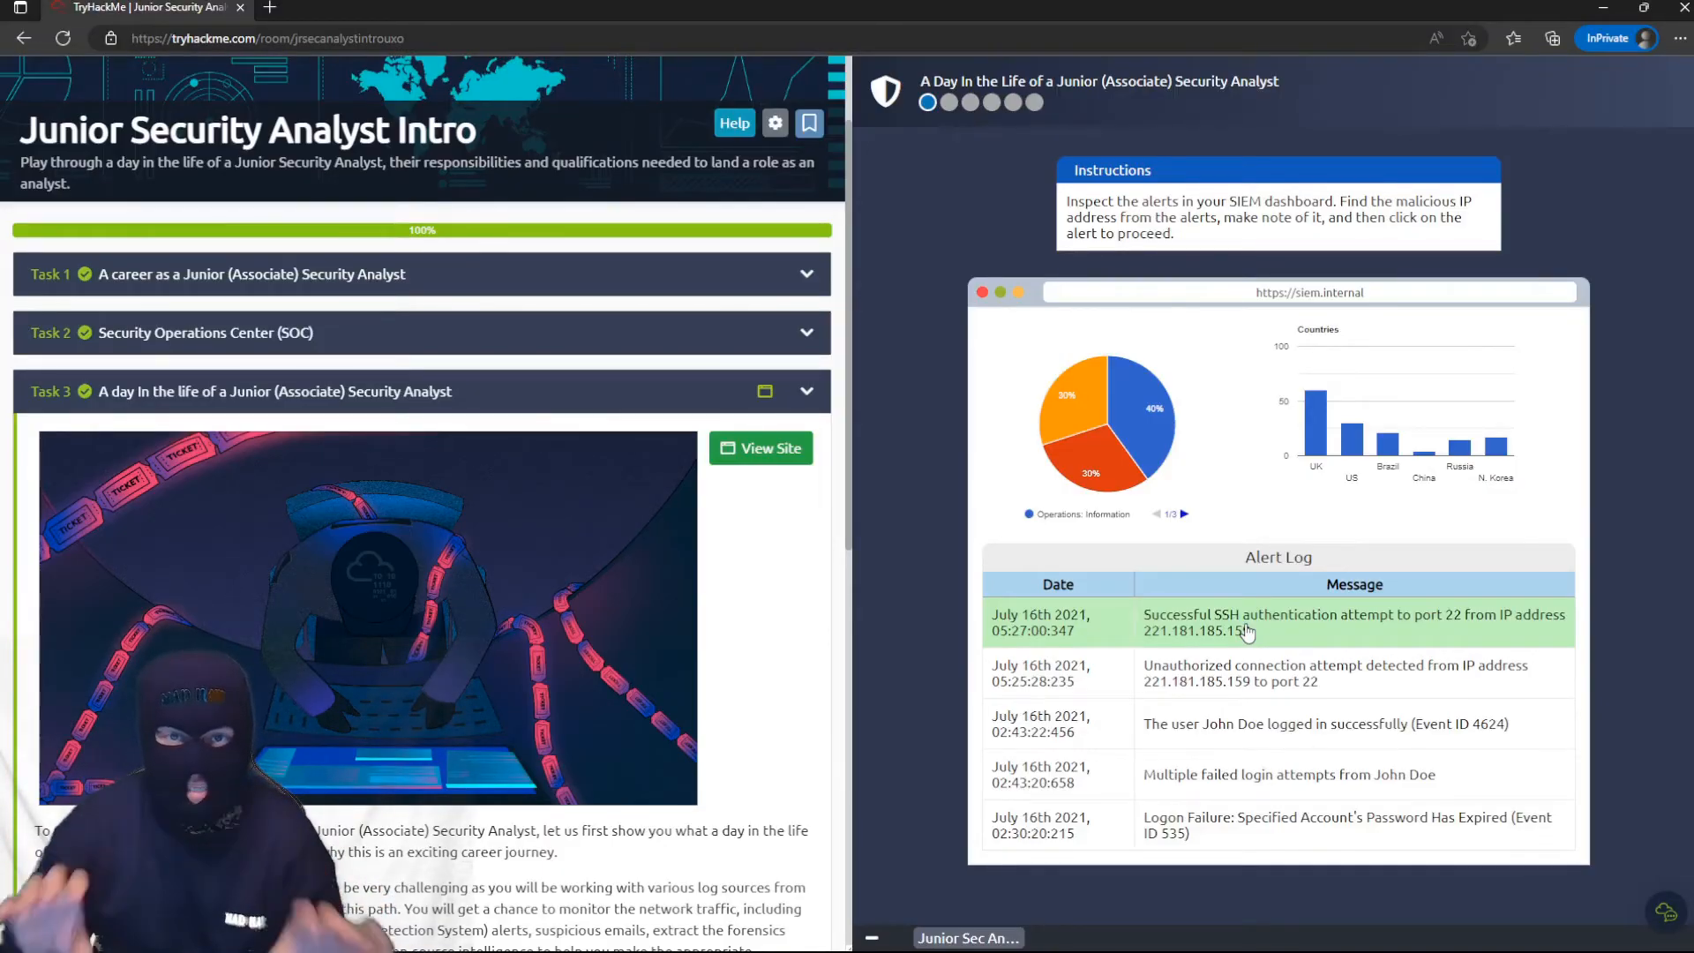
scroll("down", 3)
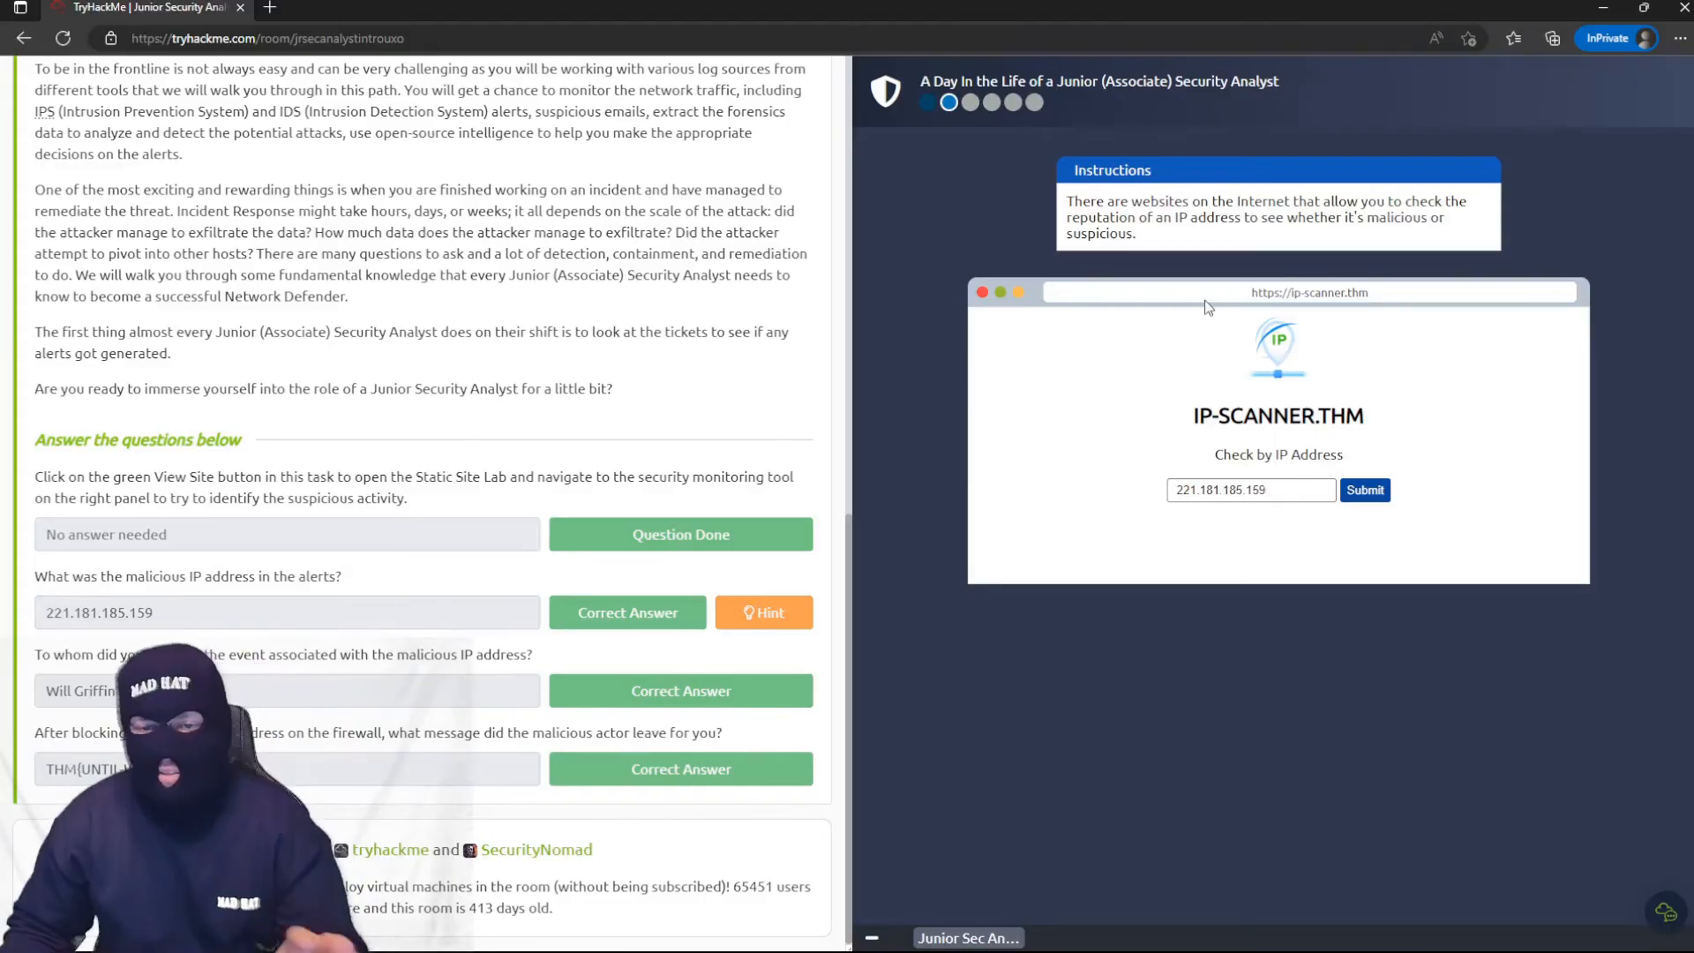
Submit 221.181.185.159 on IP-SCANNER.THM to check its reputation.
left_click(1363, 489)
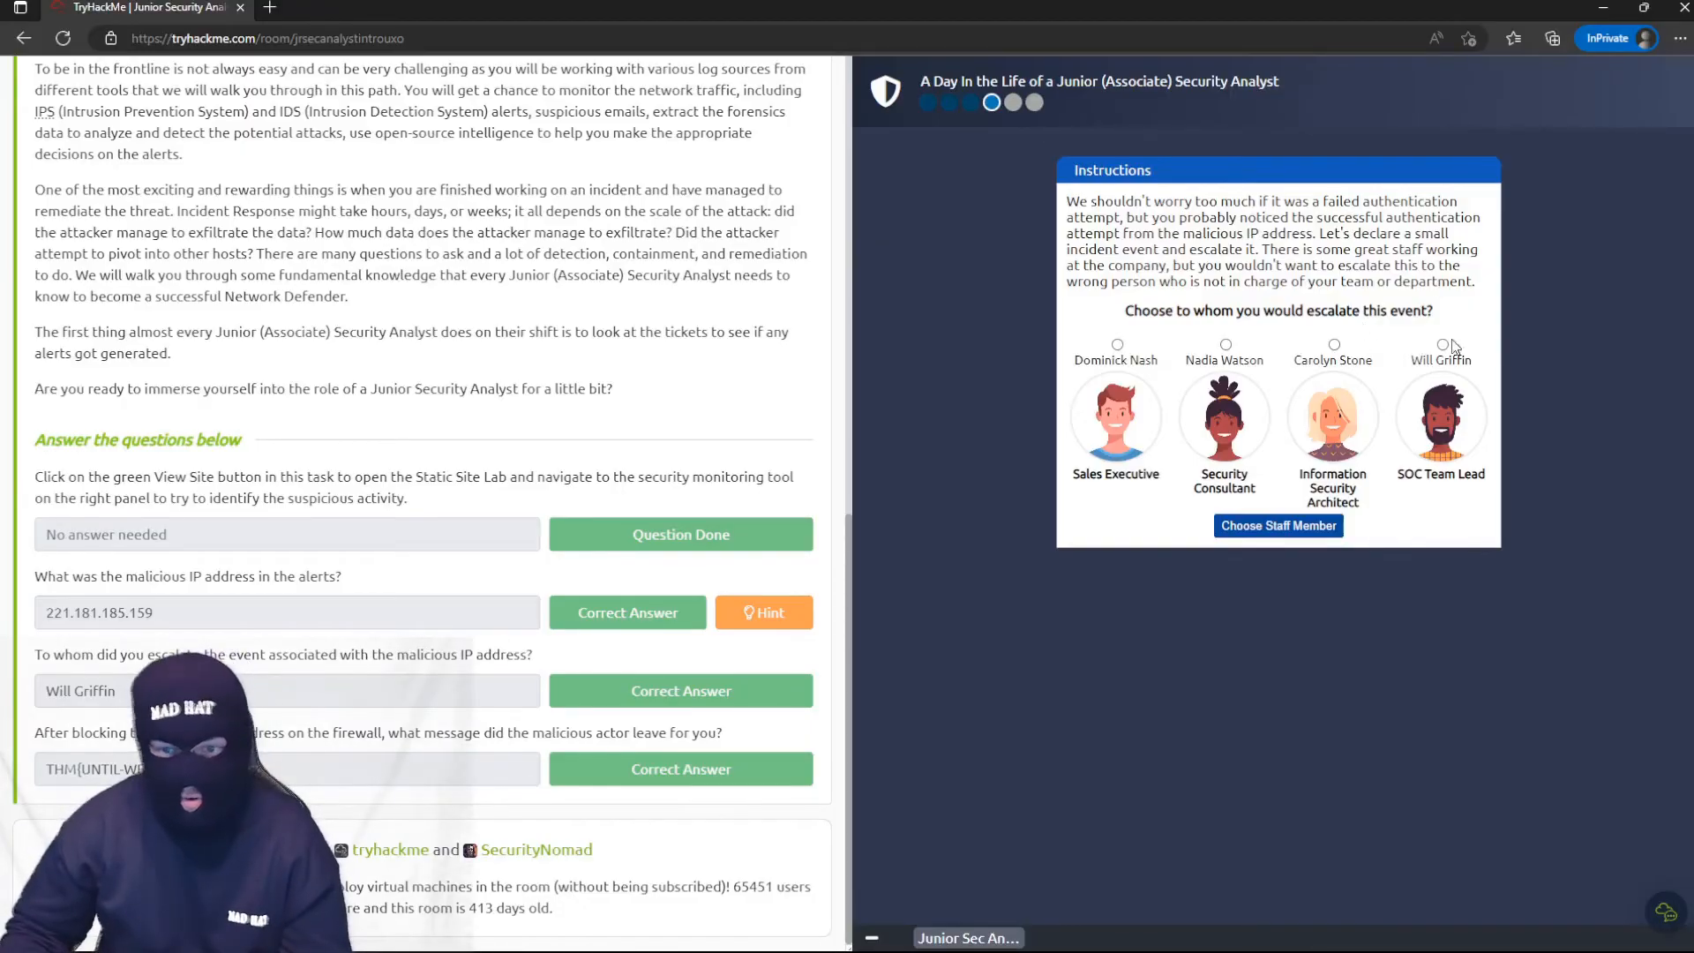
left_click(1443, 345)
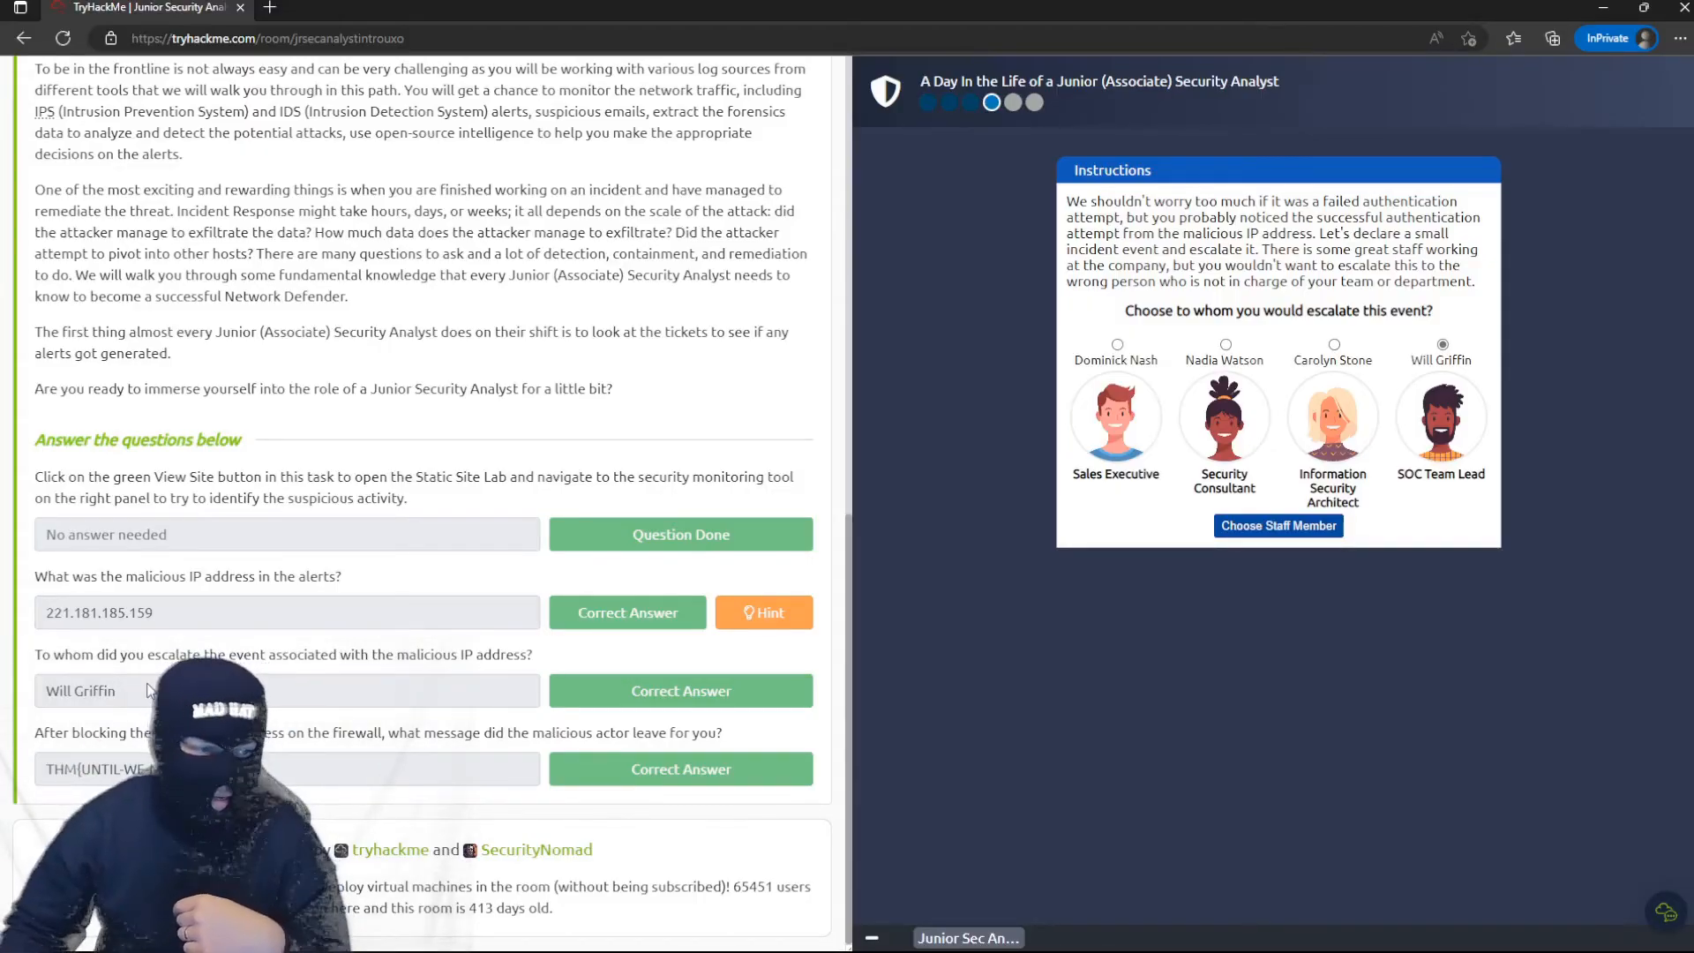
left_click(1276, 525)
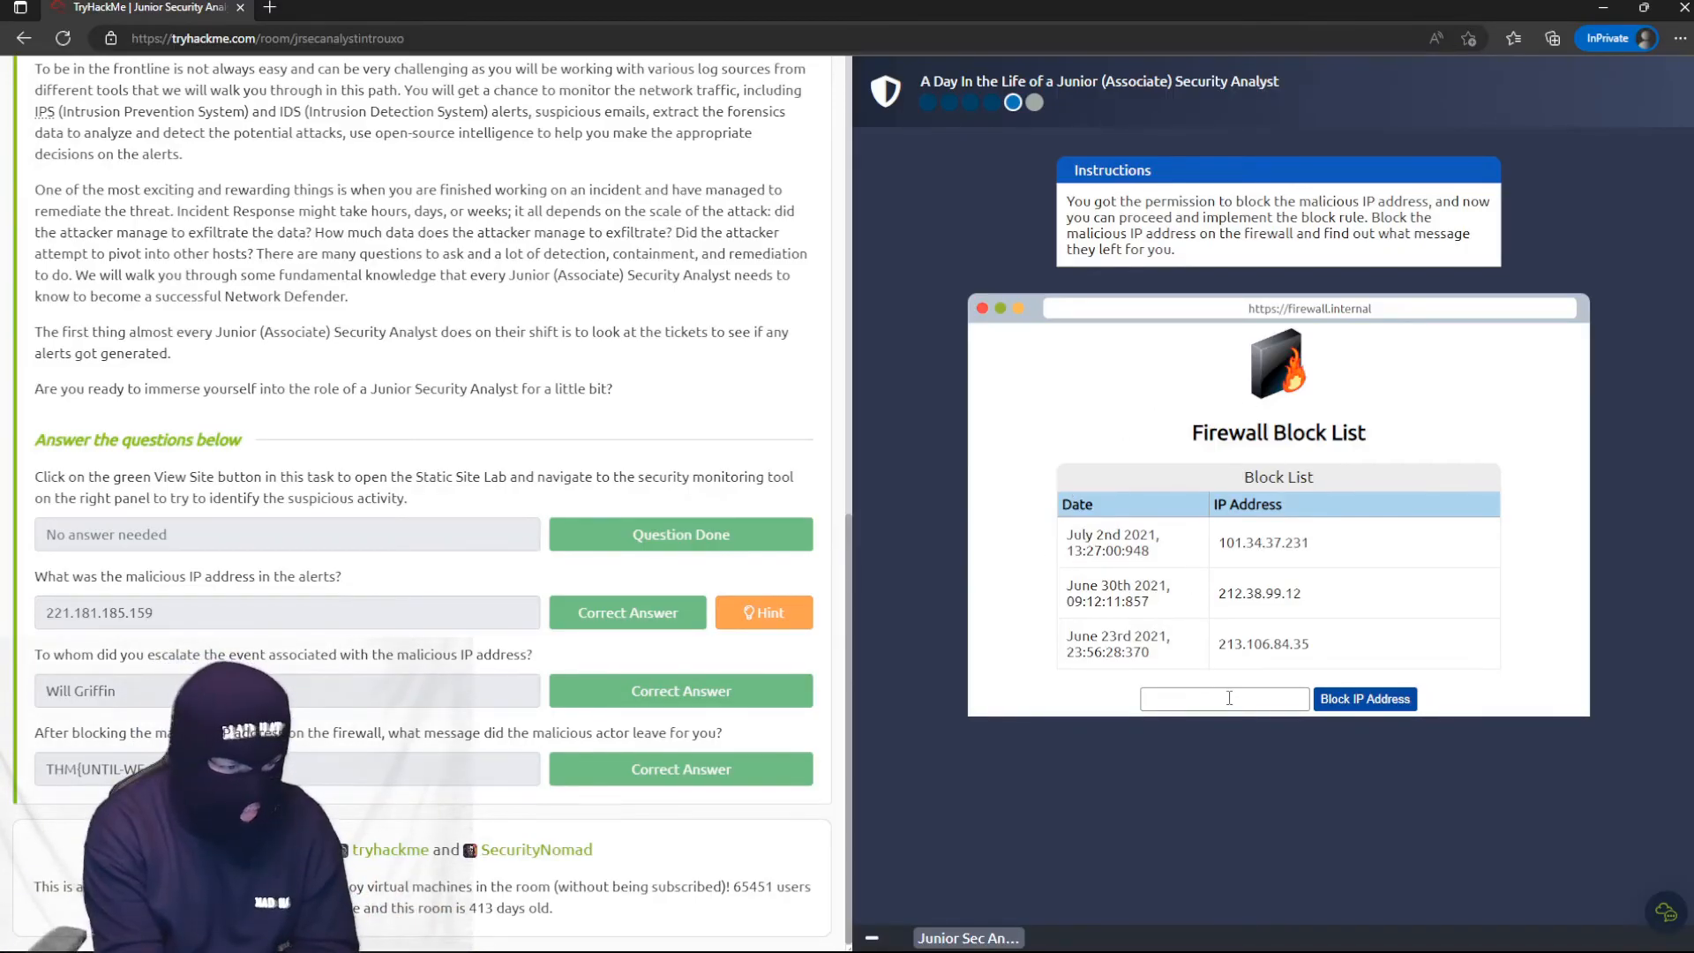
Block 221.181.185.159 on the firewall to reveal the THM flag, then go to Hacktivities.
type("221.181.185.159")
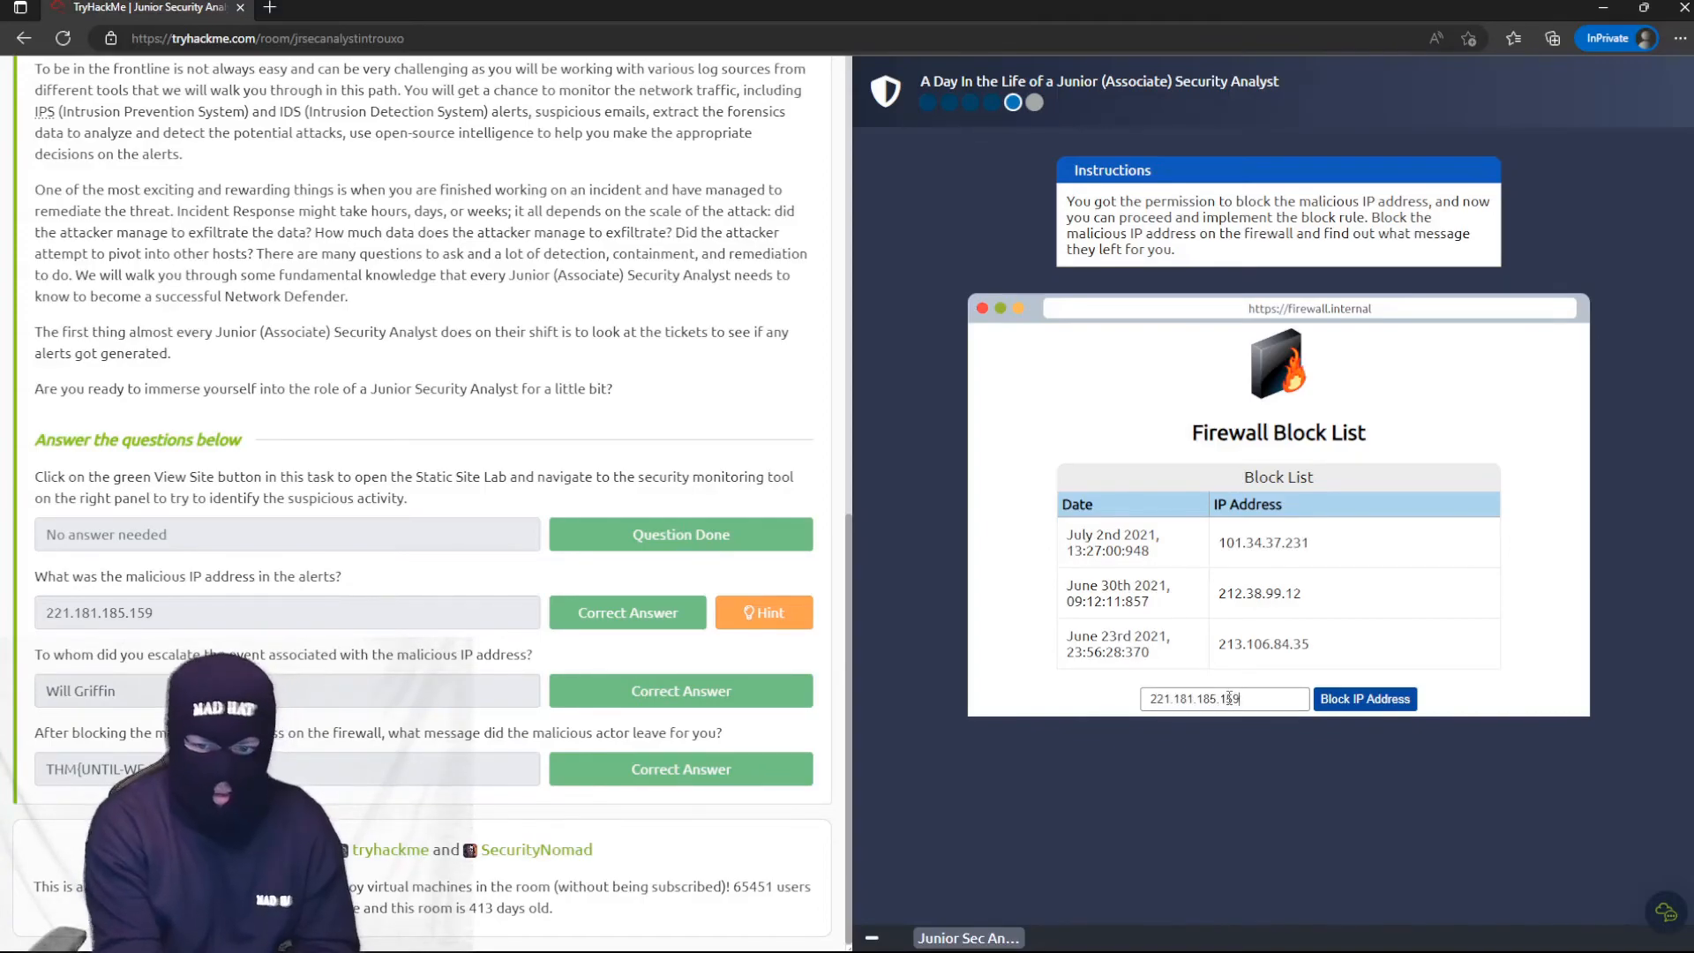
left_click(1365, 698)
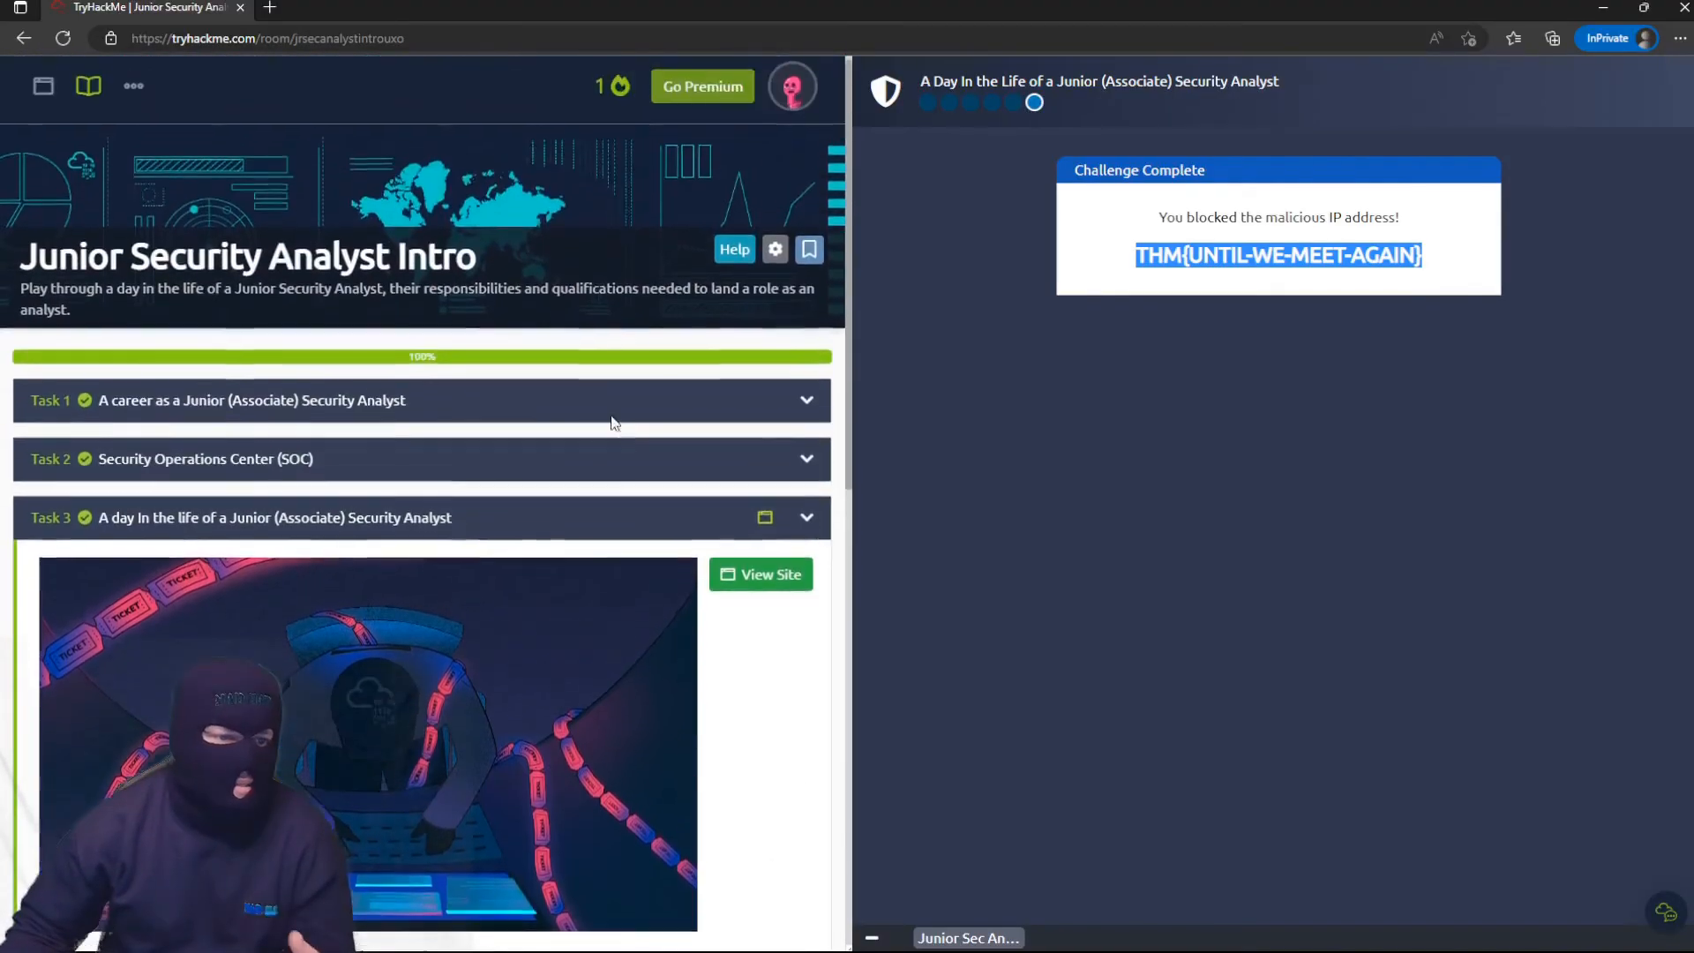
left_click(88, 95)
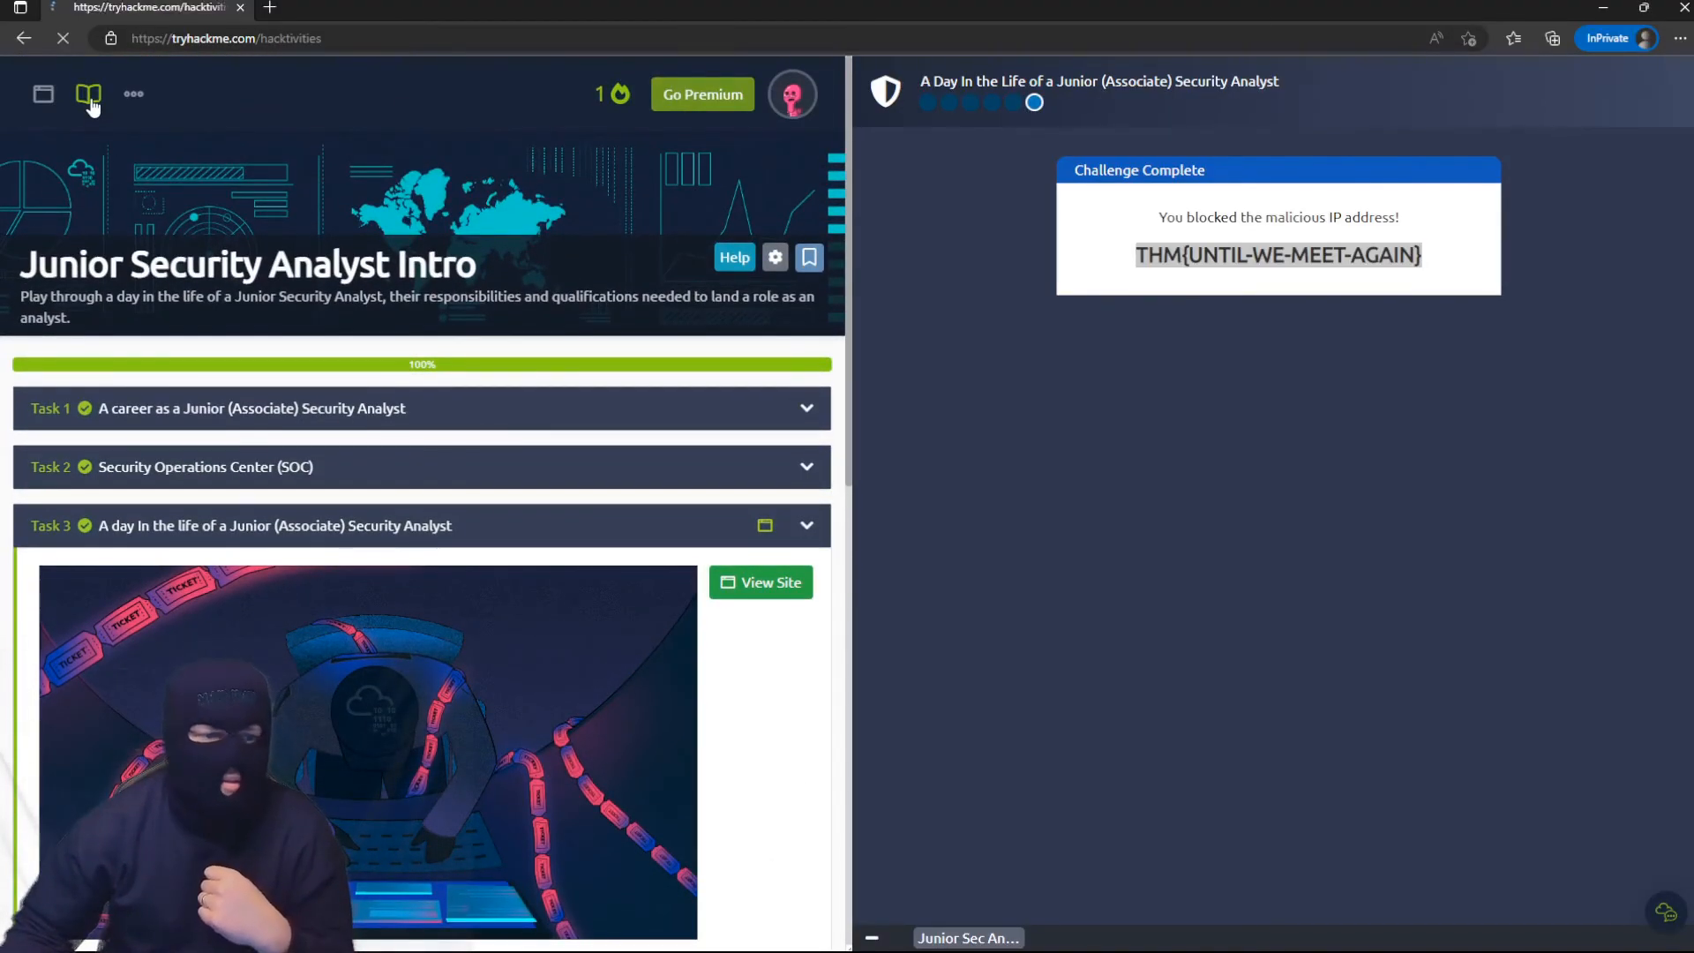